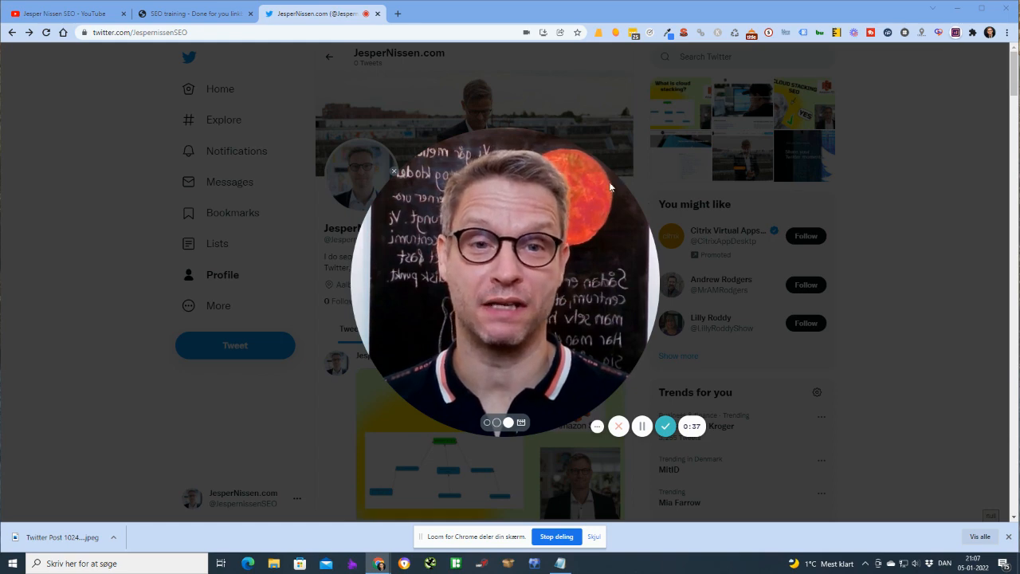
mouse_move(622, 252)
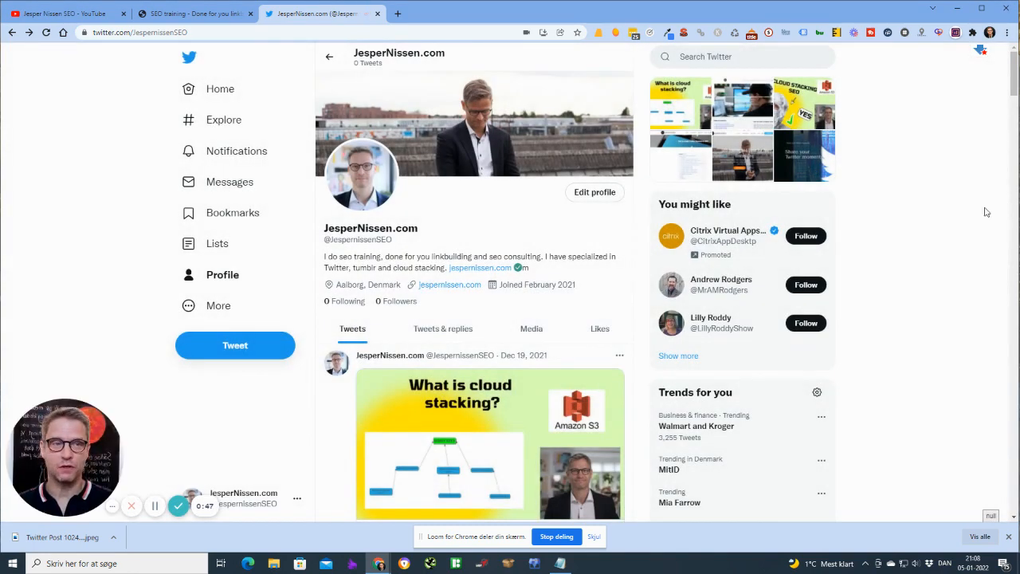
mouse_move(1005, 198)
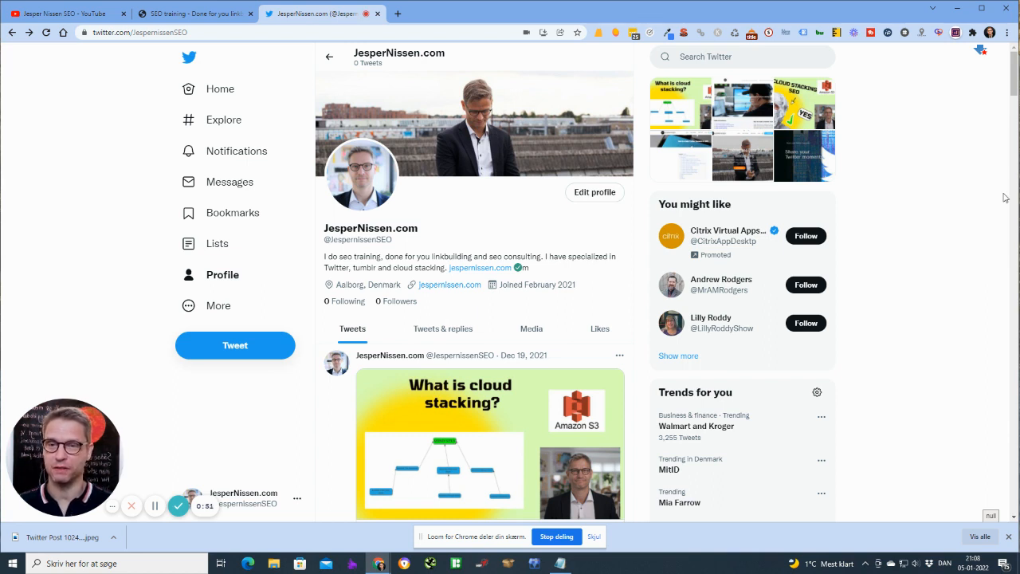
mouse_move(960, 55)
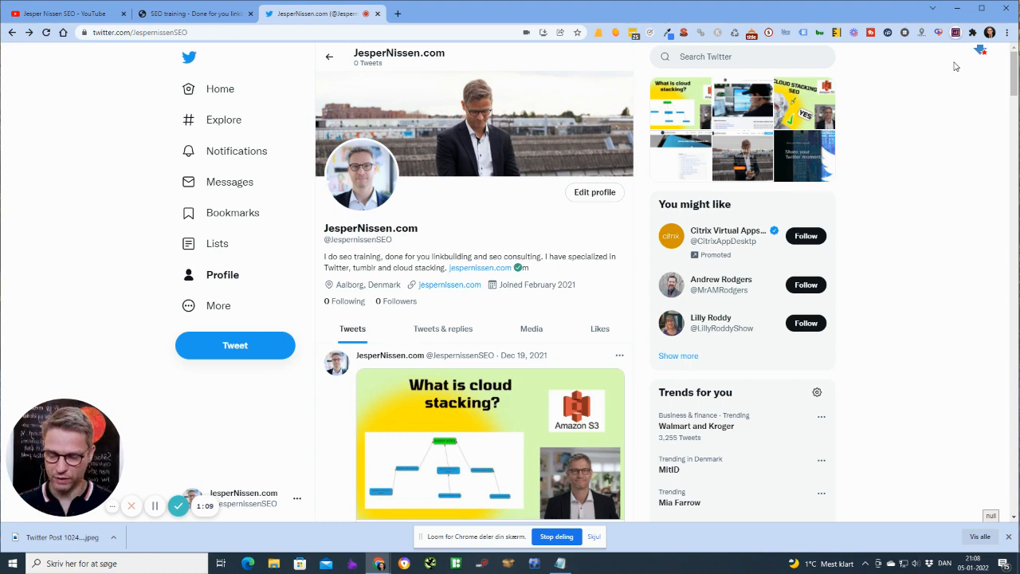
Step: Post a tweet 'New York SEO by jespernissen.com' with the New York SEO image attached
key("alt+tab")
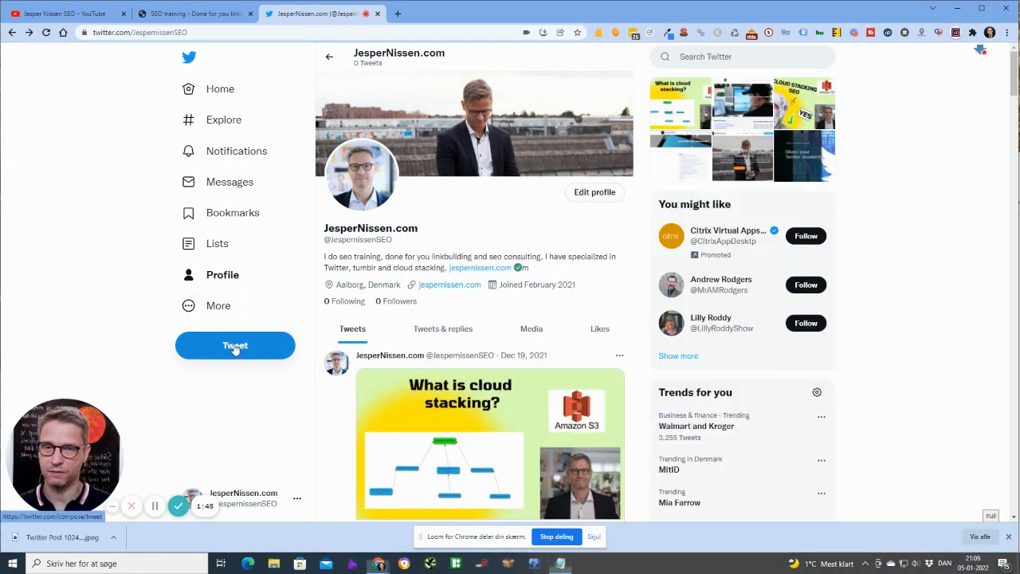
left_click(236, 344)
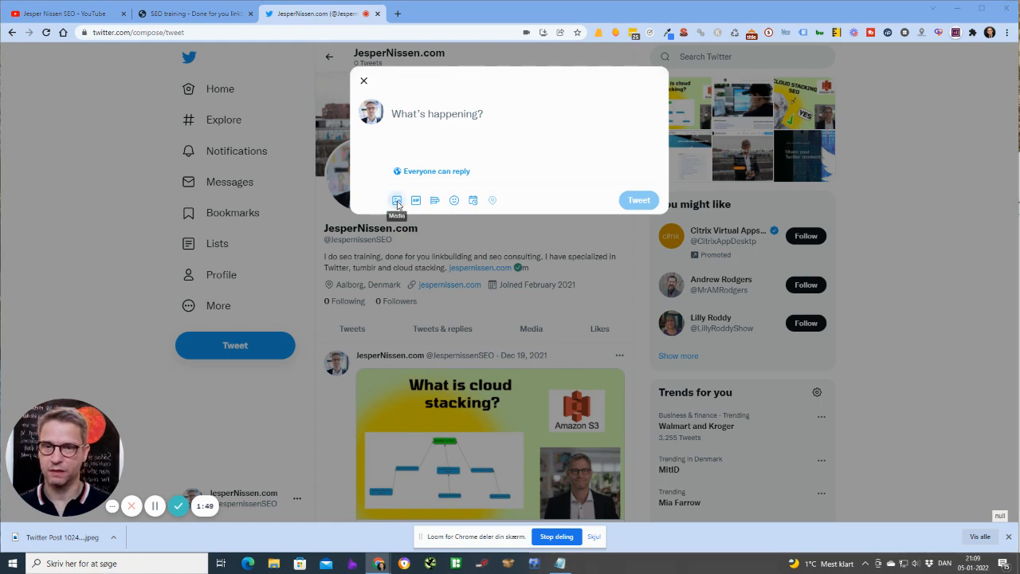
left_click(395, 201)
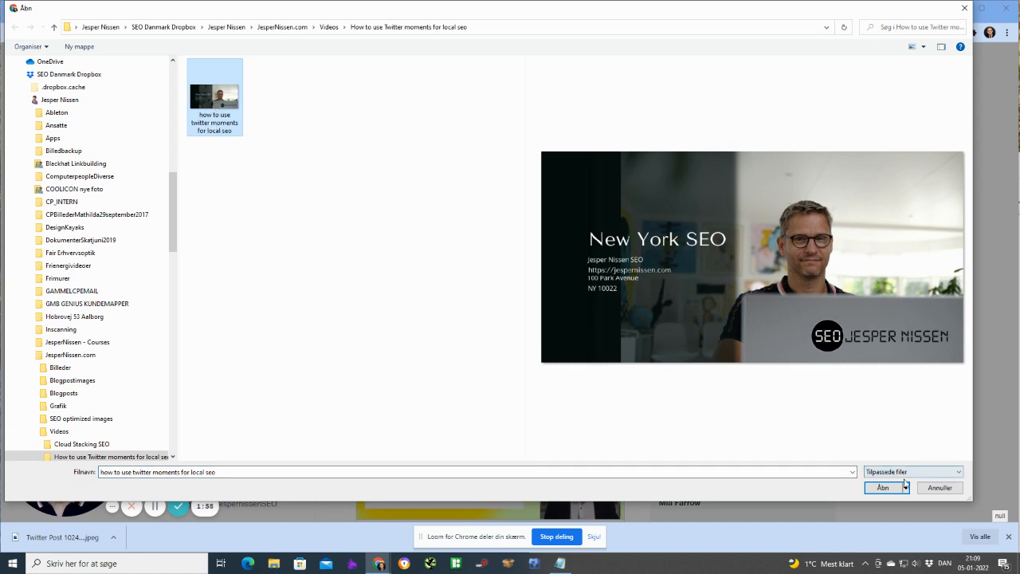
left_click(883, 488)
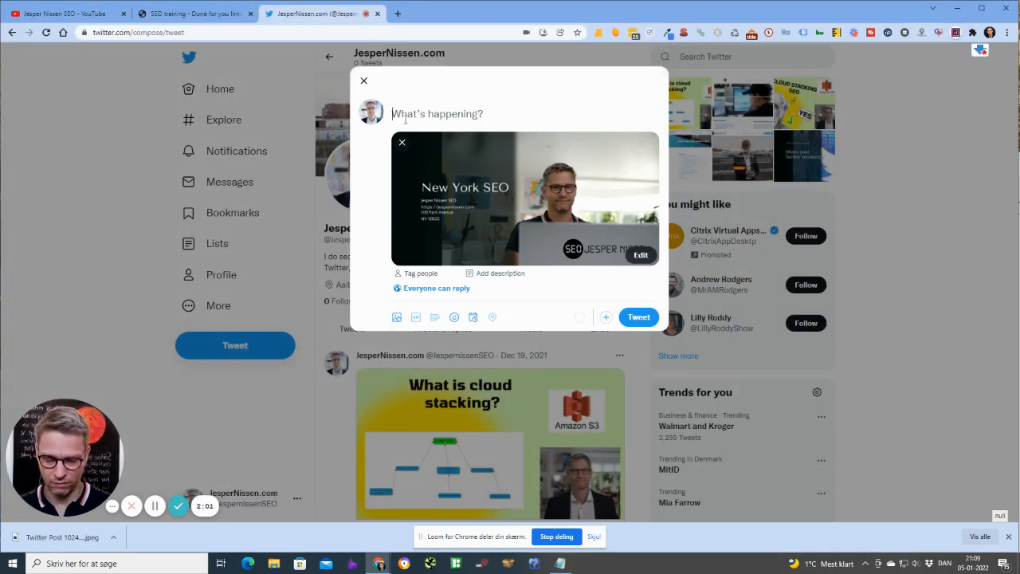
type("New York")
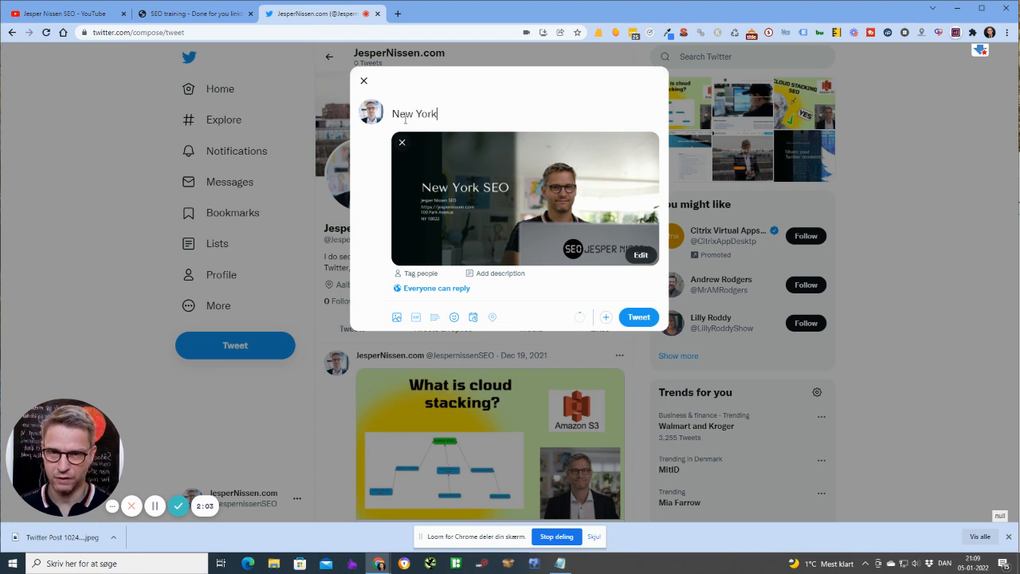
type("SEO")
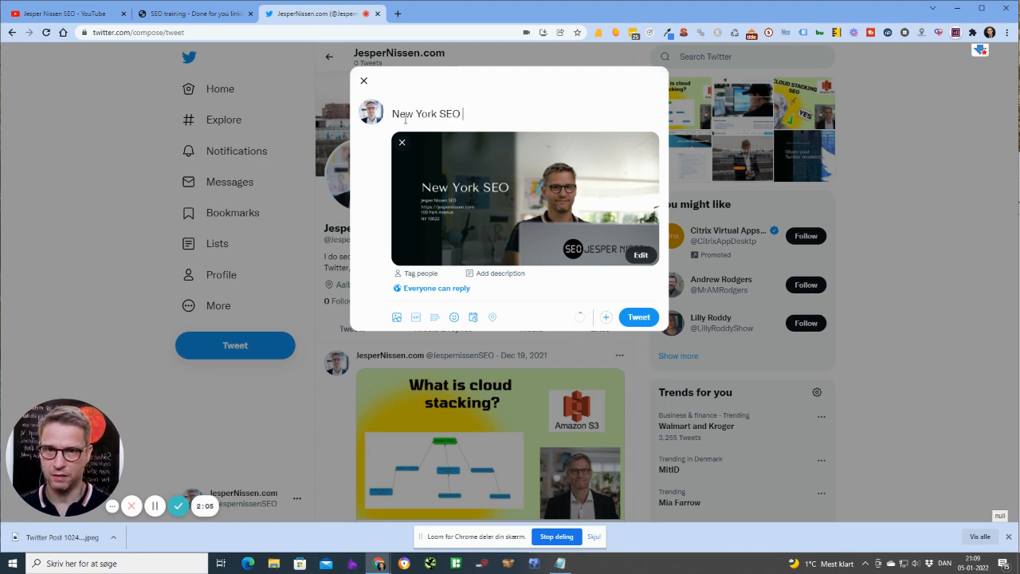
type("by jespernissen.com")
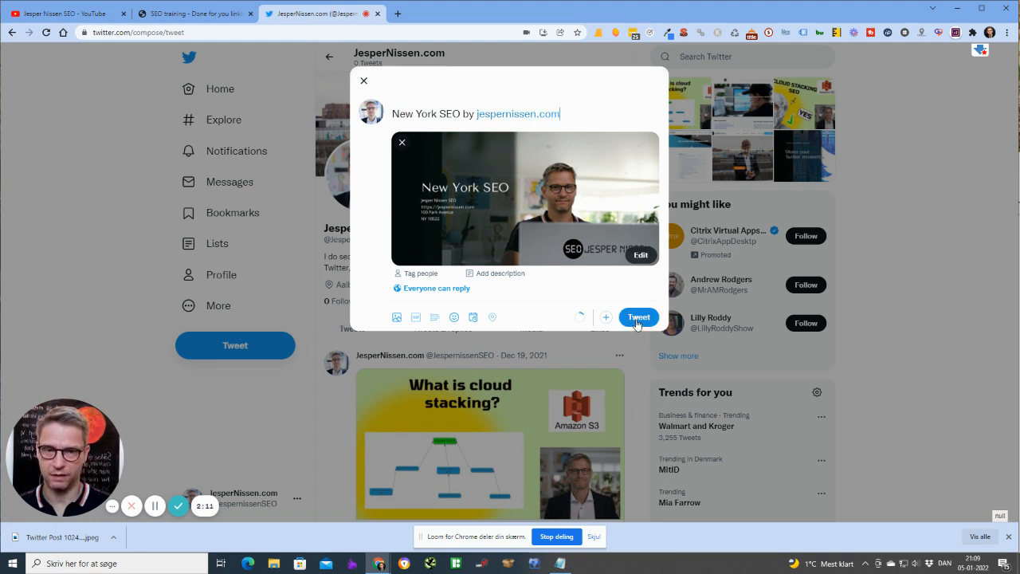
left_click(638, 316)
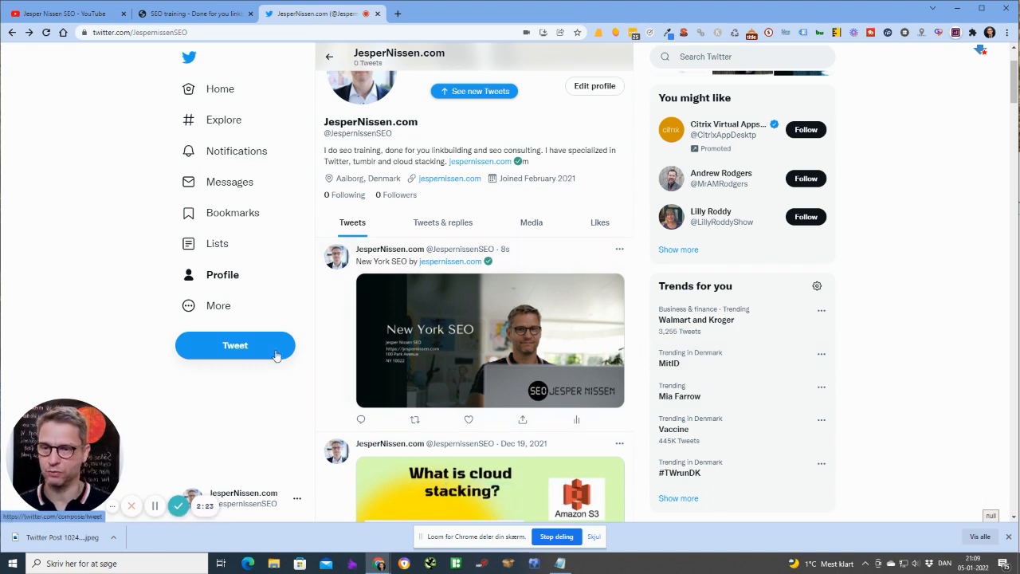
Step: Post a second 'New York SEO by jespernissen.com' tweet showing the jespernissen.com link preview card
left_click(236, 345)
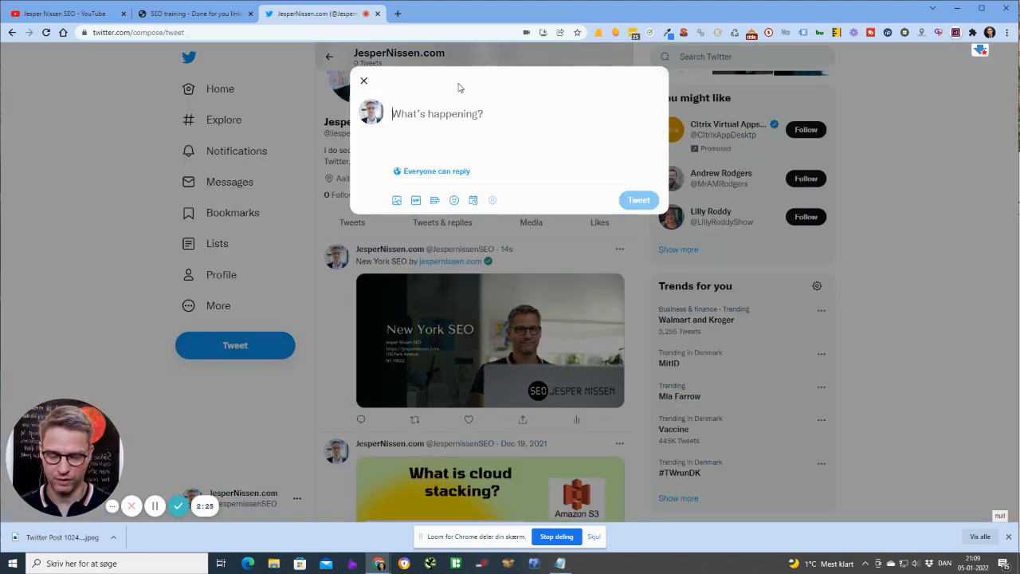
type("New York SEO by jespernissen.com")
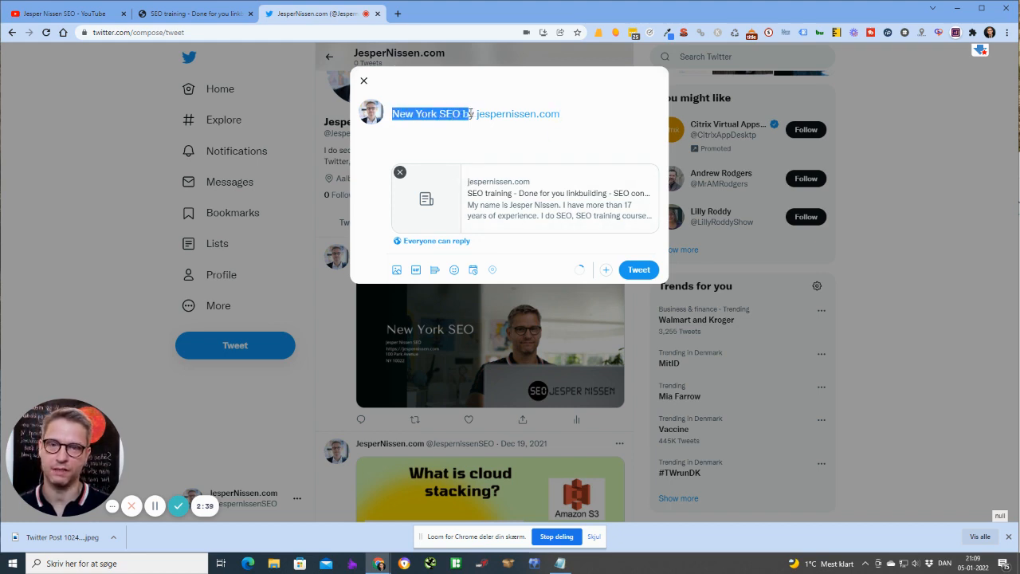
left_click(638, 269)
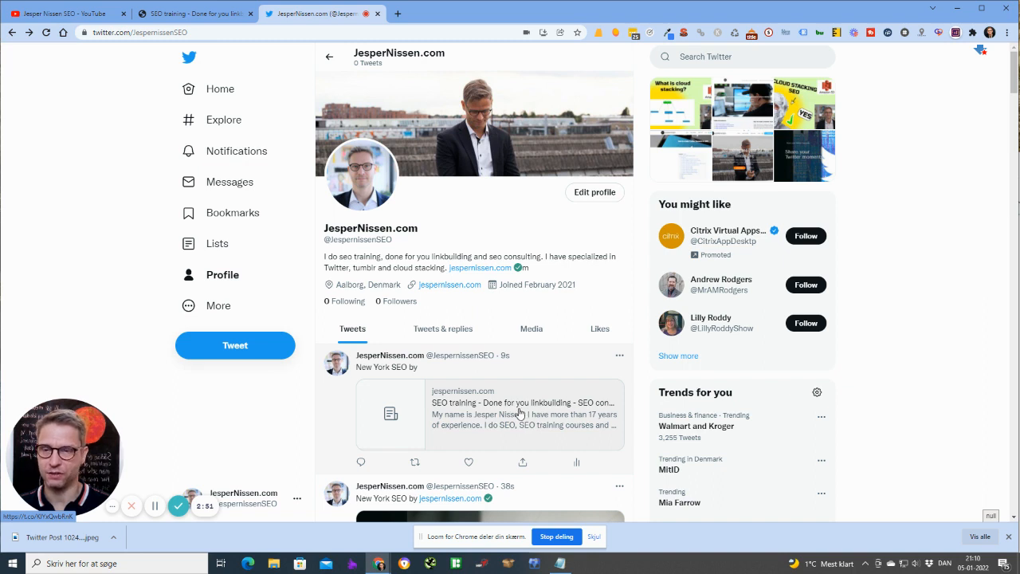
mouse_move(523, 408)
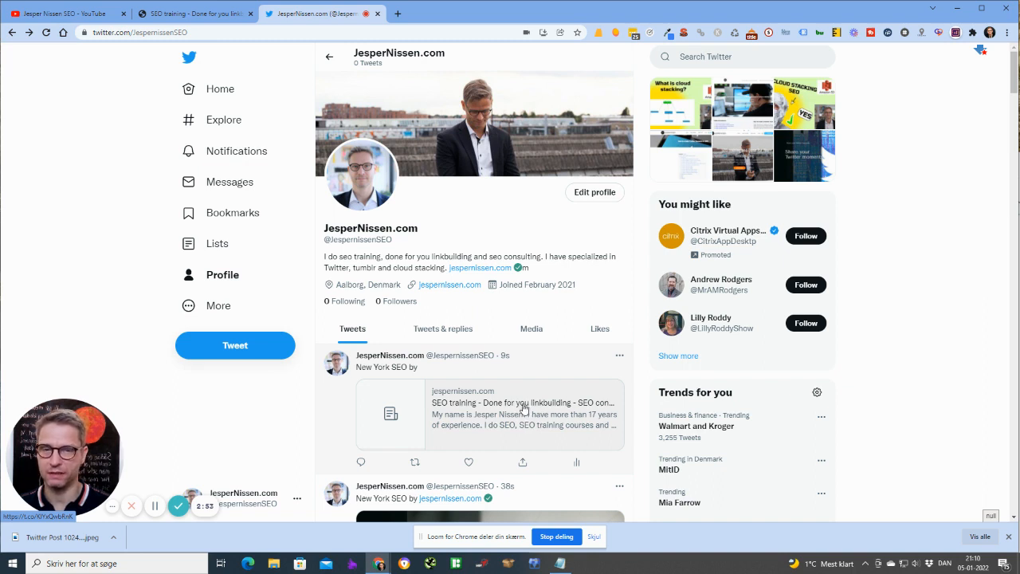
mouse_move(210, 306)
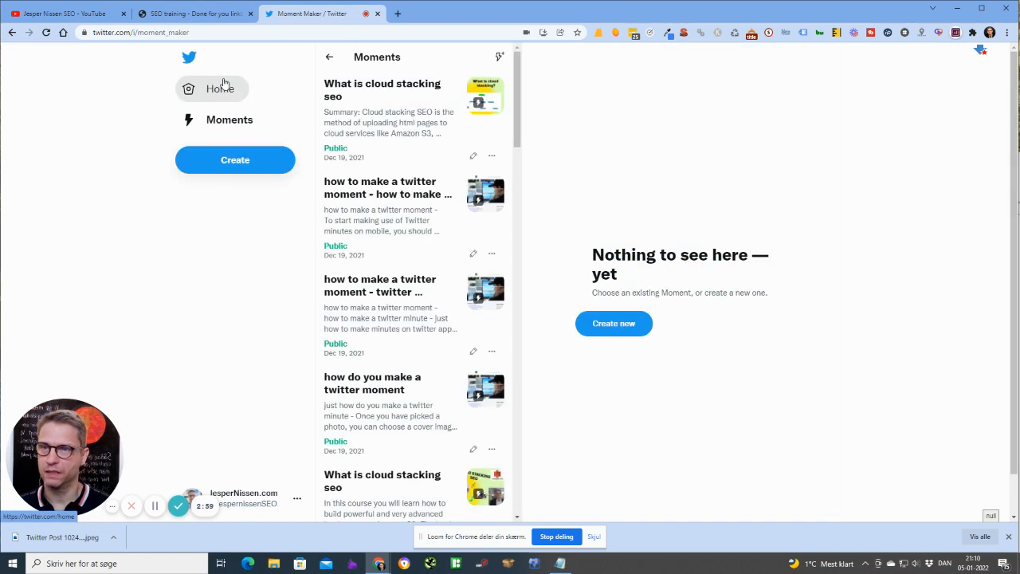
Step: Create a new Moment and list JesperNissen.com's tweets via the Tweets by account search for 'jesper'
left_click(614, 324)
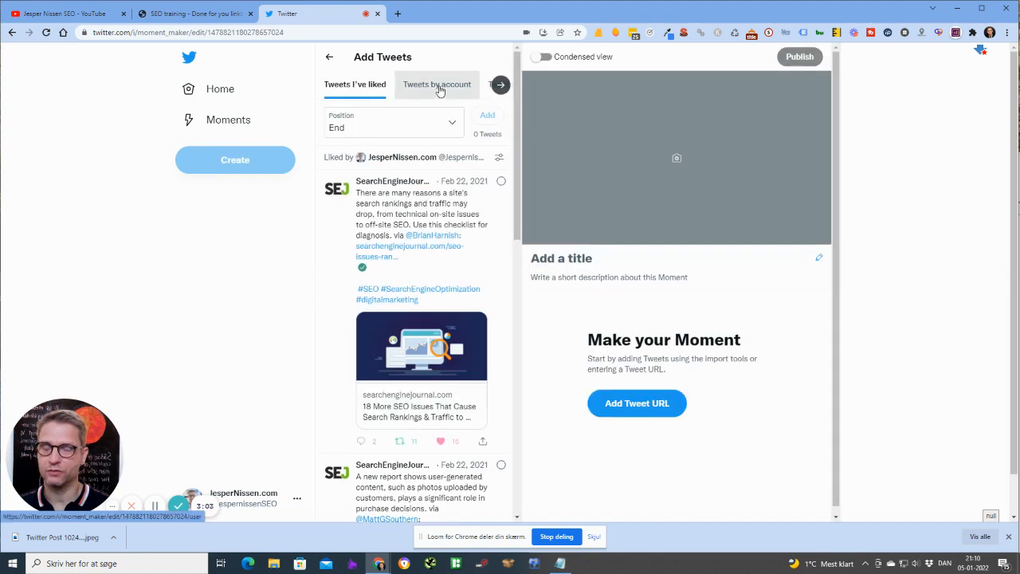
left_click(436, 84)
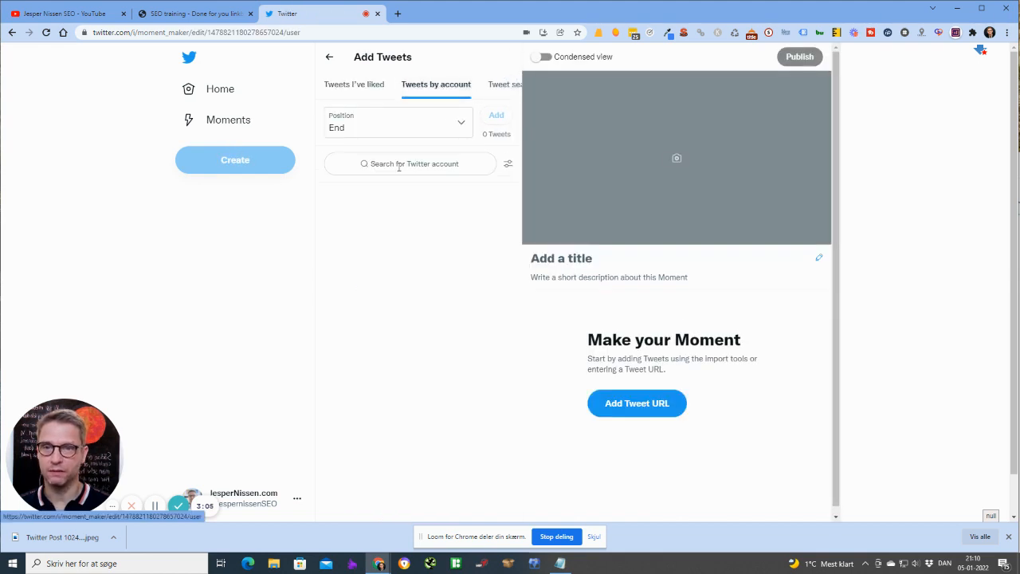
left_click(410, 163)
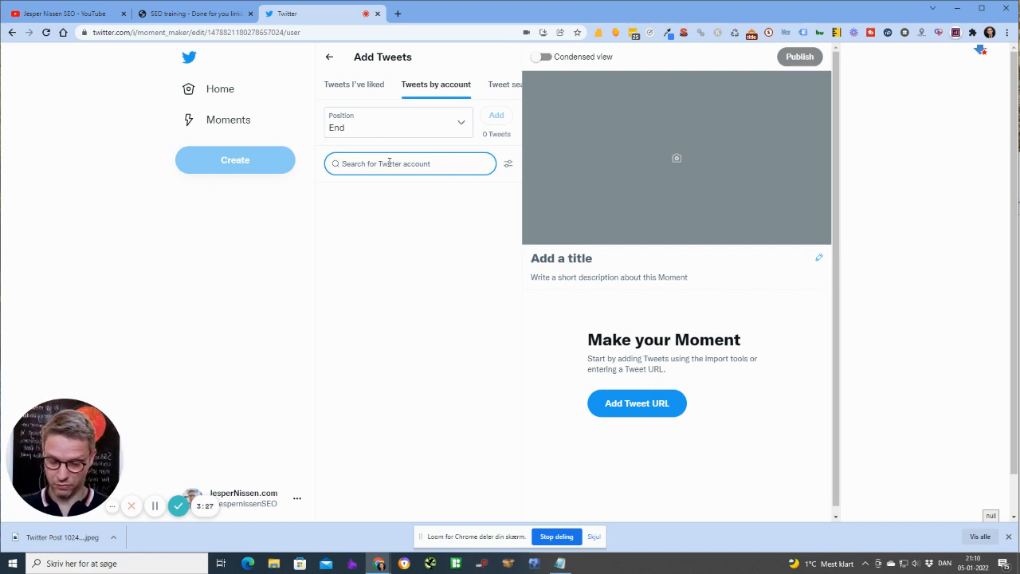
type("jesper")
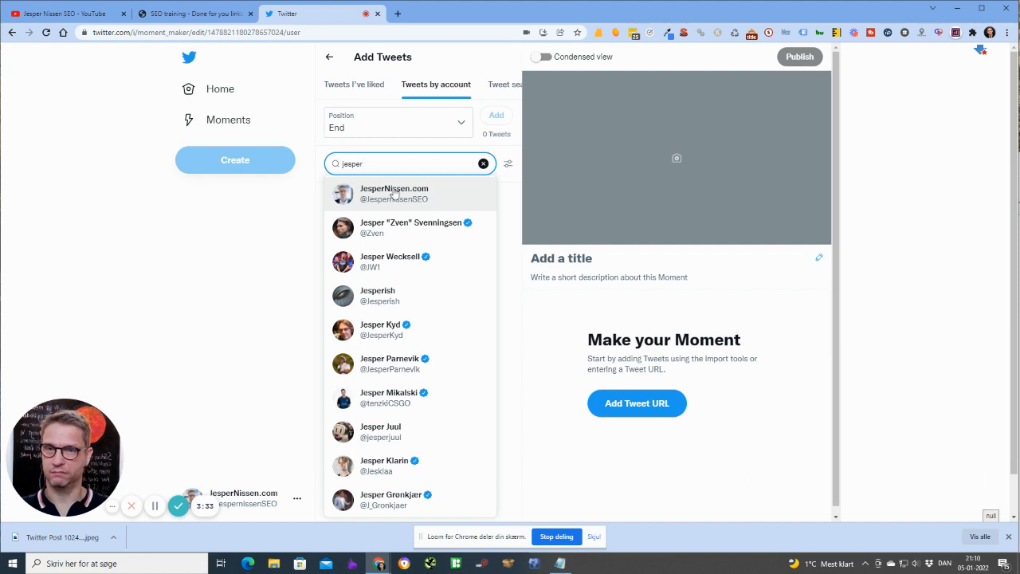
left_click(394, 193)
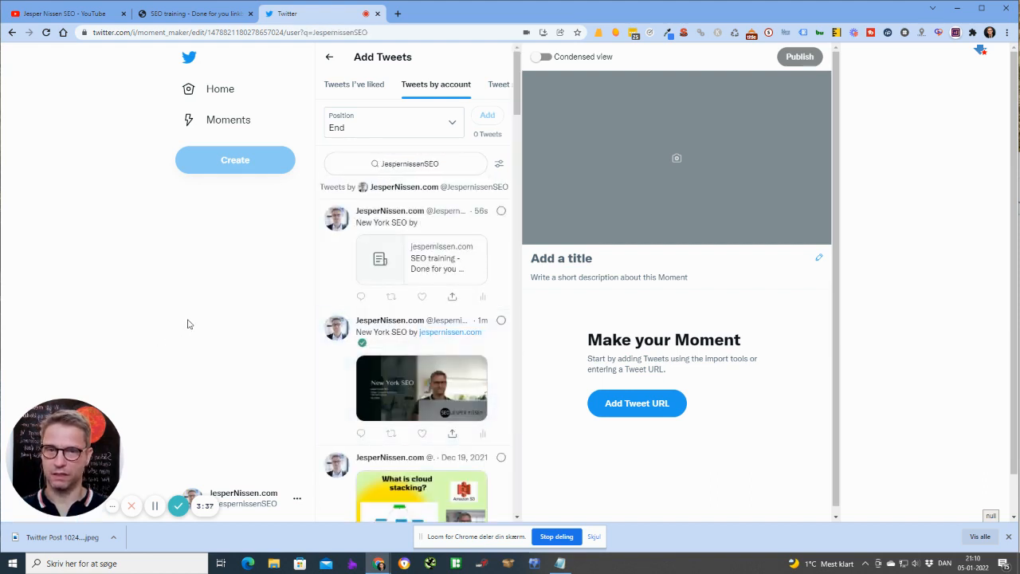
Step: Add the link-preview tweet and the New York SEO image tweet to the Moment draft
scroll("down", 3)
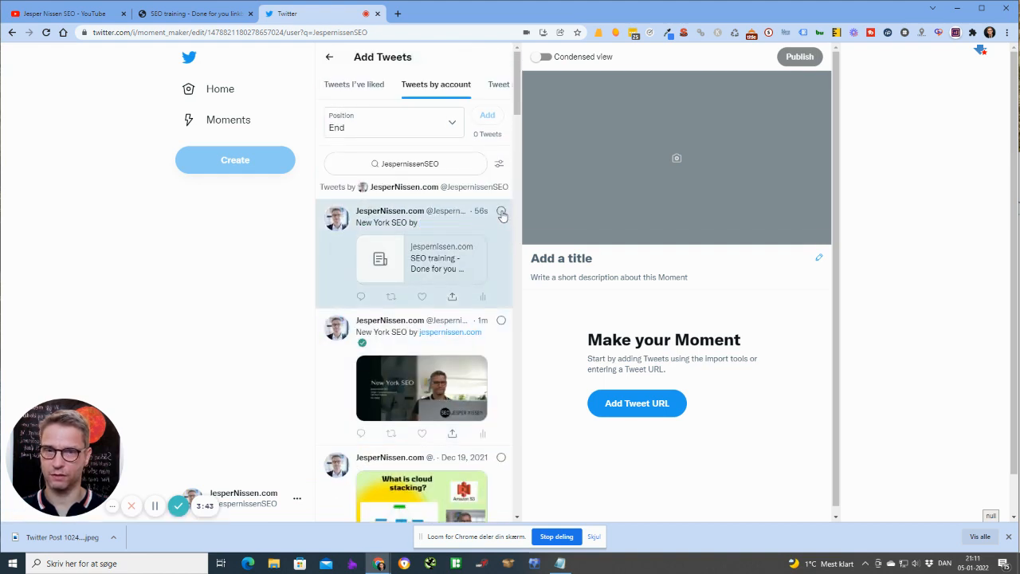
left_click(500, 210)
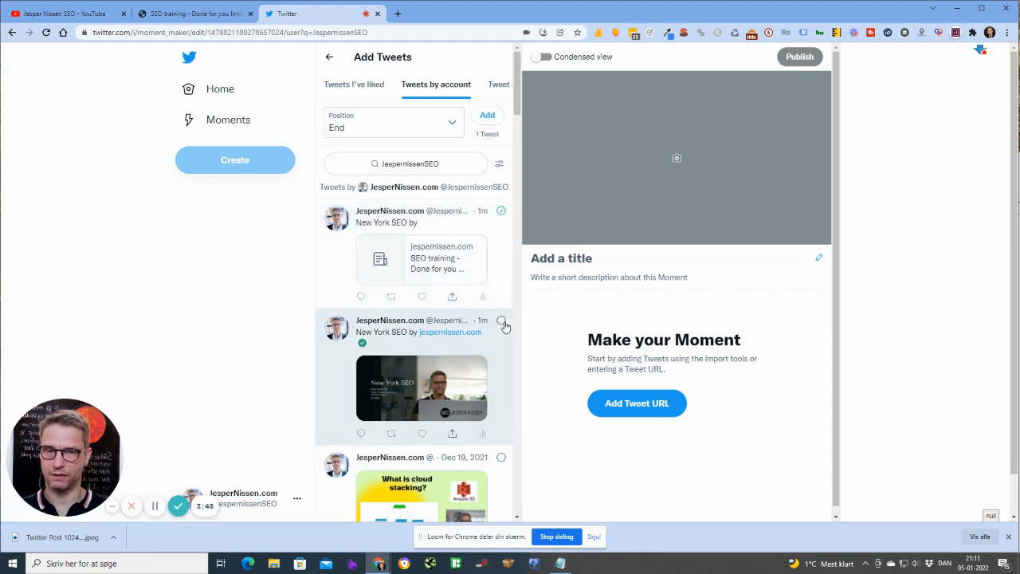
left_click(502, 326)
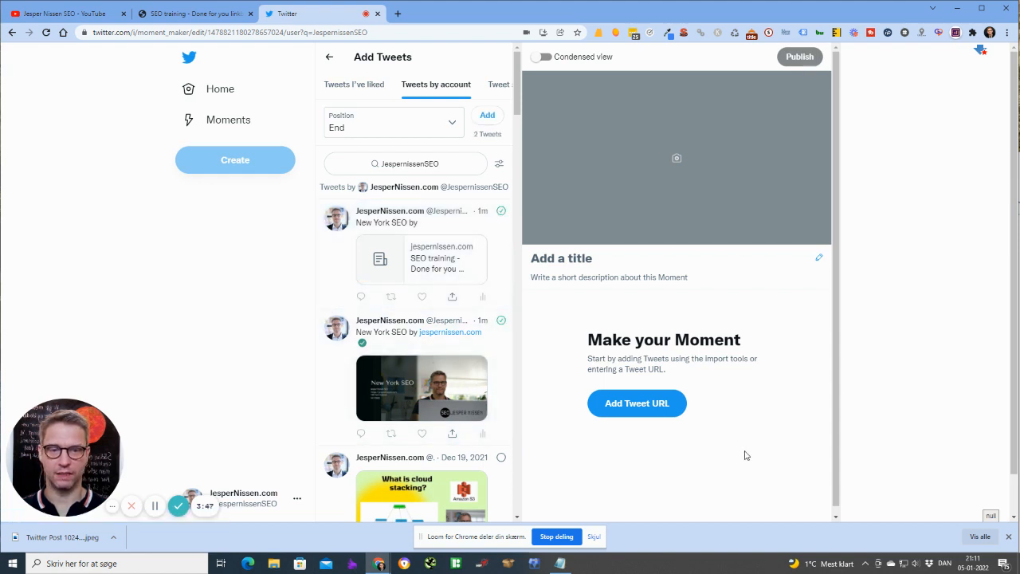
left_click(637, 402)
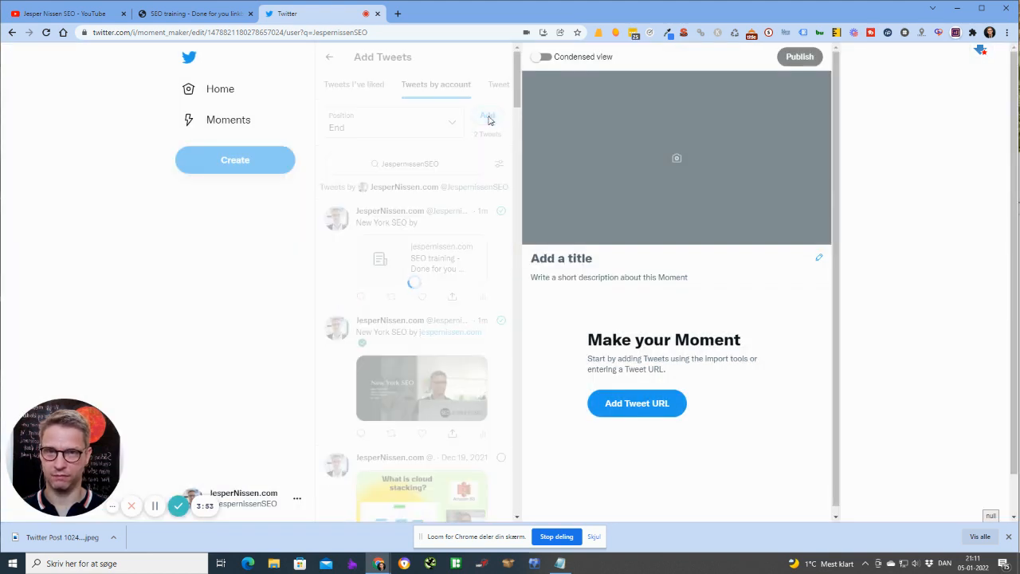
left_click(488, 118)
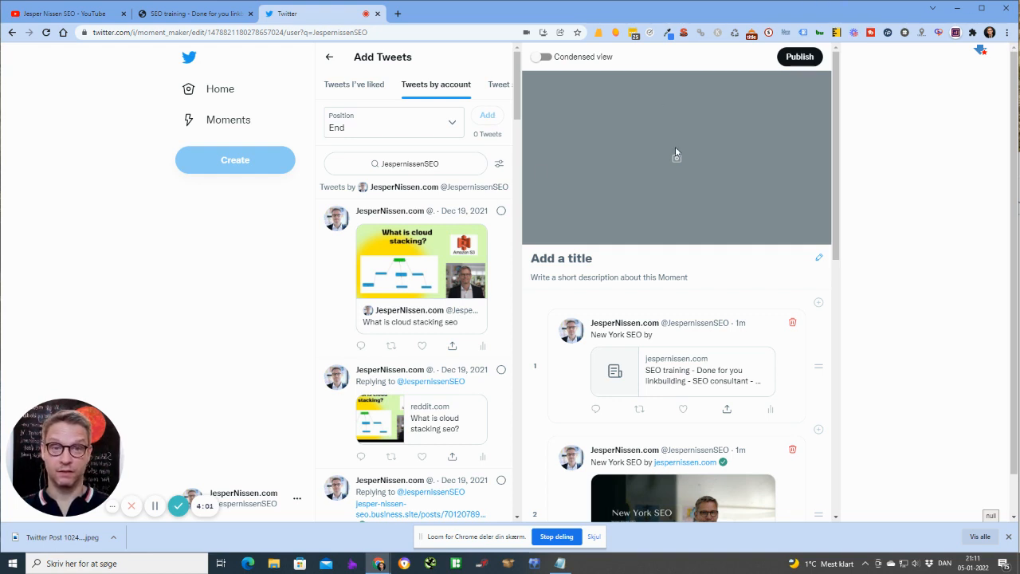
mouse_move(733, 357)
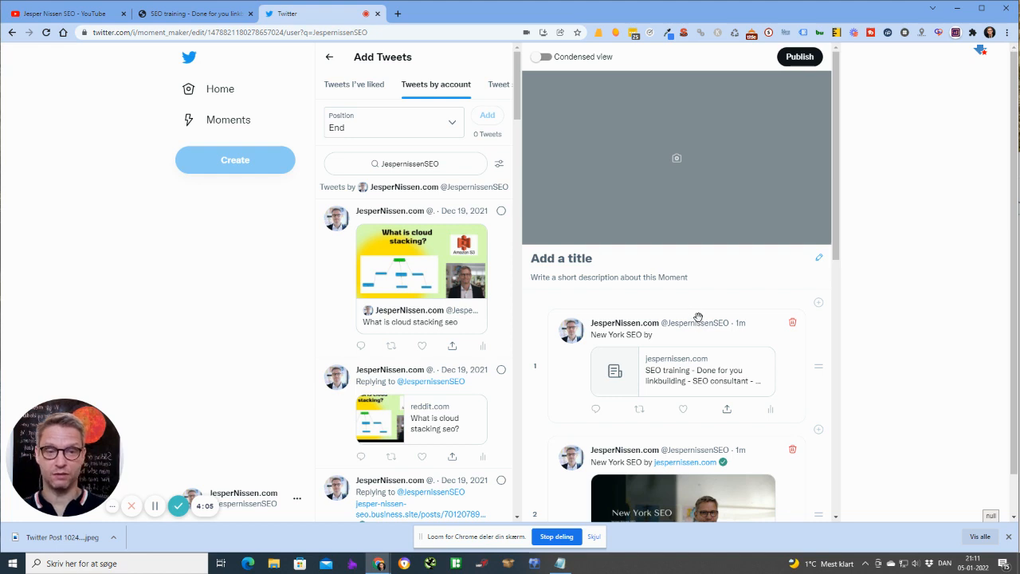
mouse_move(714, 437)
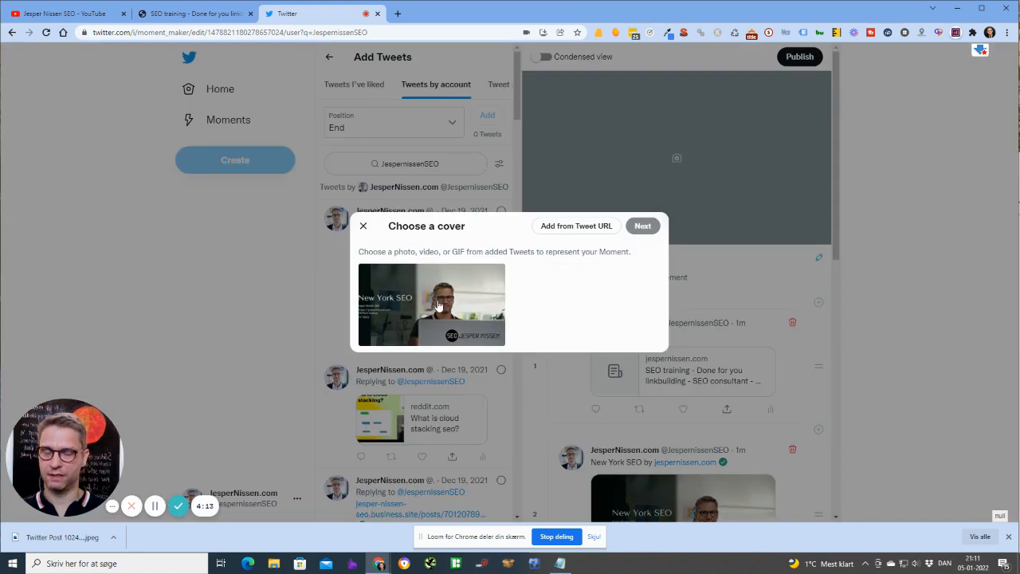
Step: Set the New York SEO image as the Moment cover, accepting the main crop and thumbnail crop
left_click(430, 305)
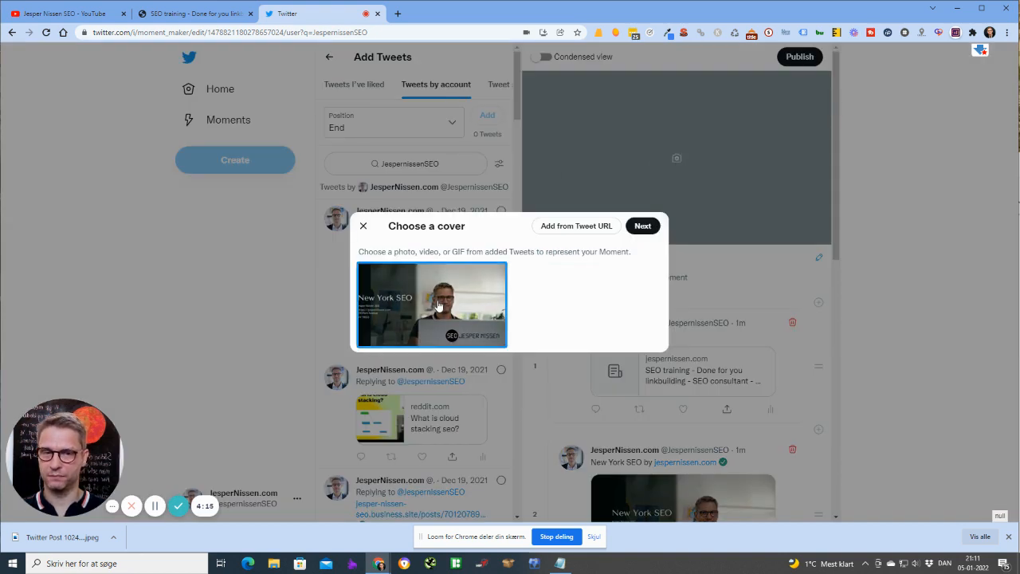
left_click(430, 304)
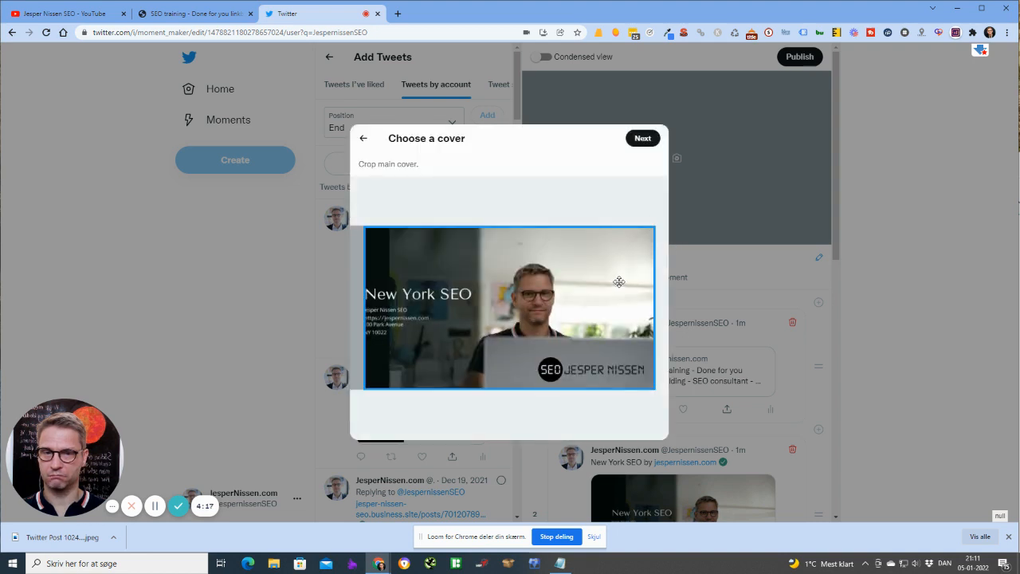
left_click(642, 137)
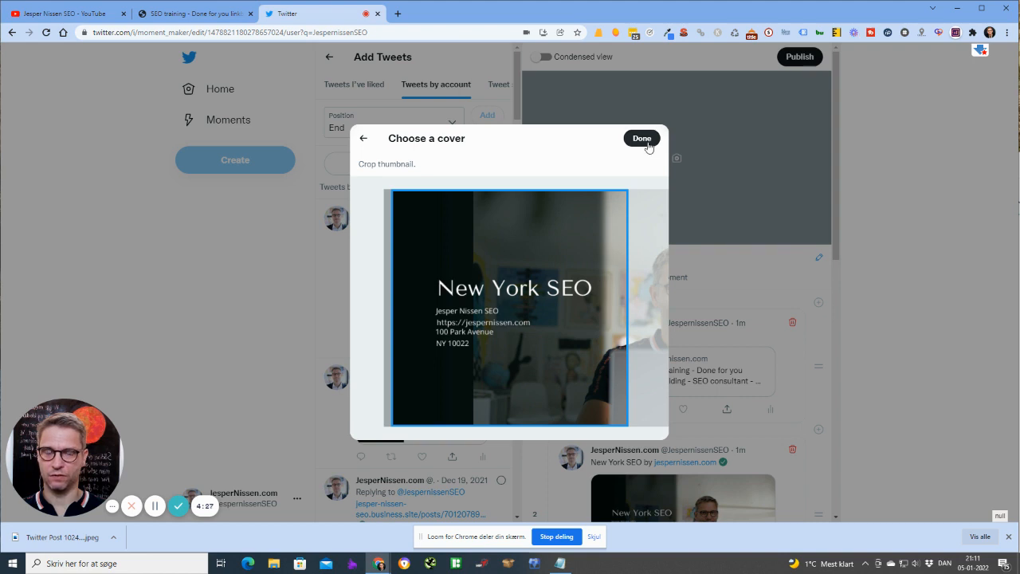
left_click(640, 137)
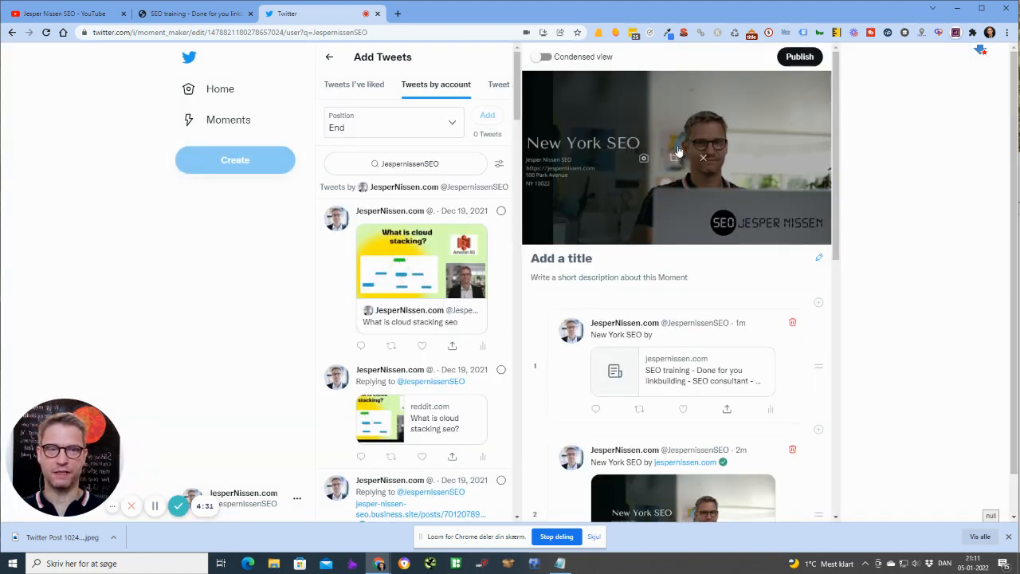
mouse_move(773, 150)
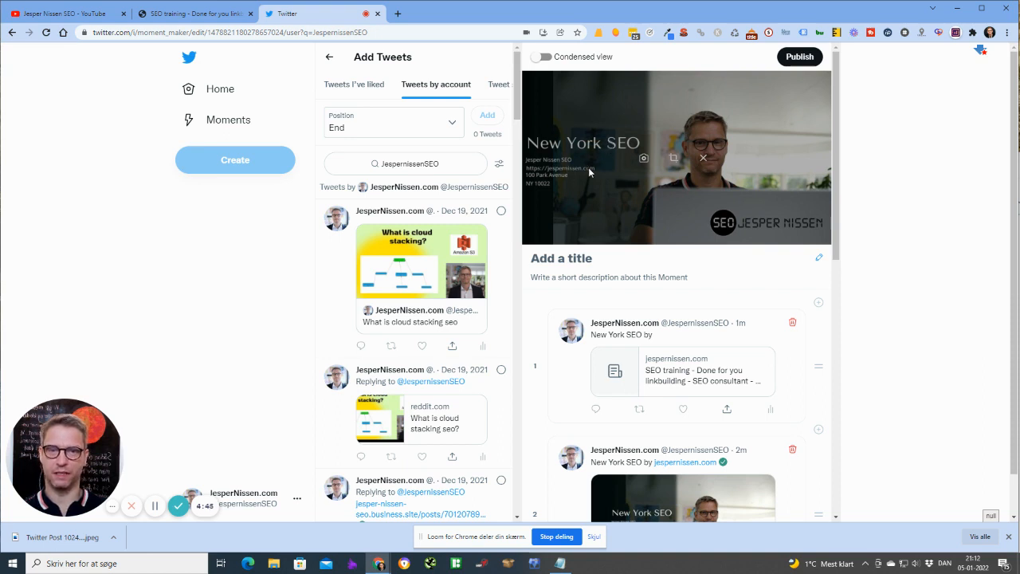
mouse_move(559, 172)
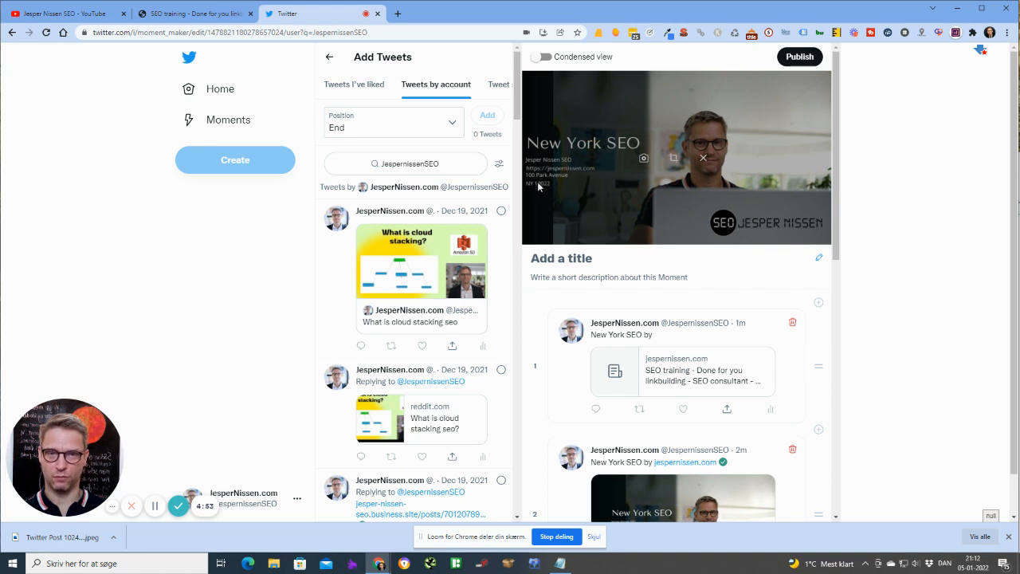
mouse_move(548, 190)
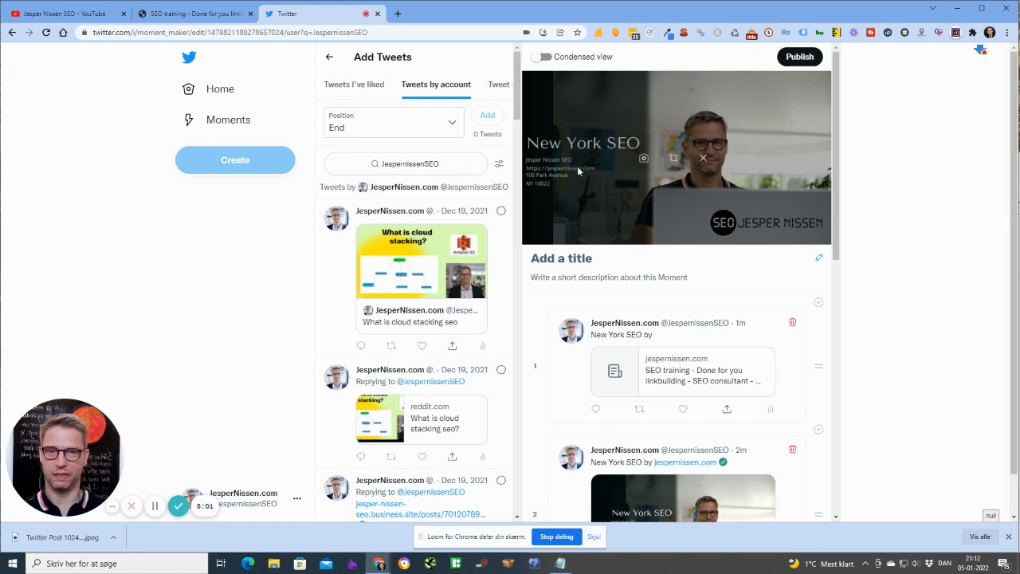
mouse_move(583, 187)
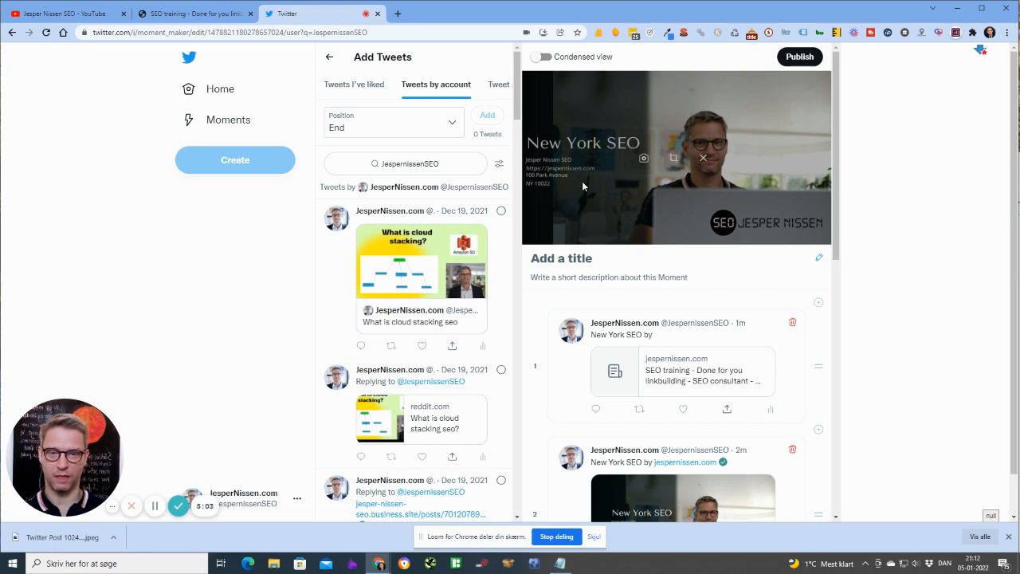
Step: Enter 'New York SEO' as the Moment title in the title and description editor, correcting a typo
left_click(819, 258)
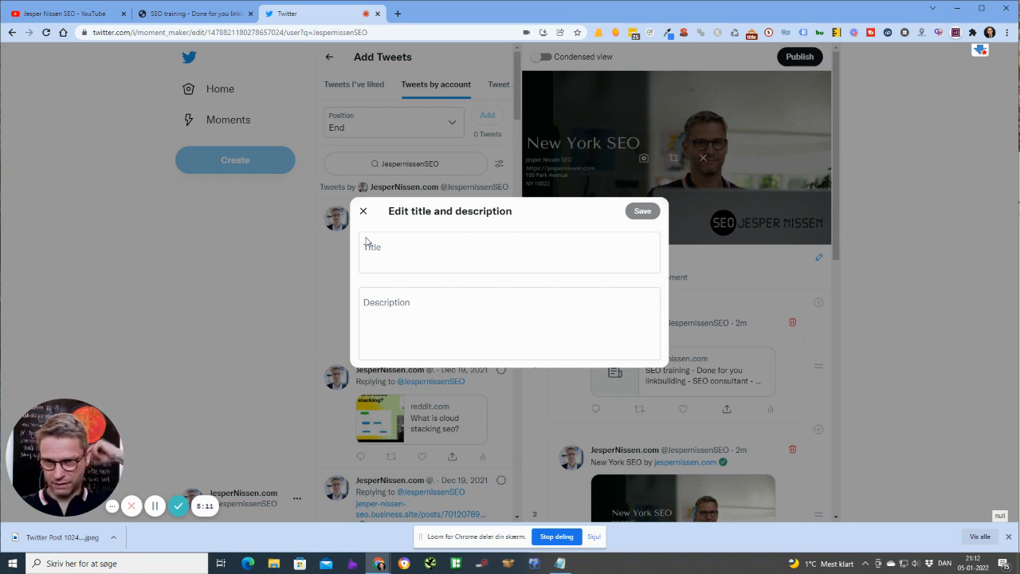
left_click(509, 252)
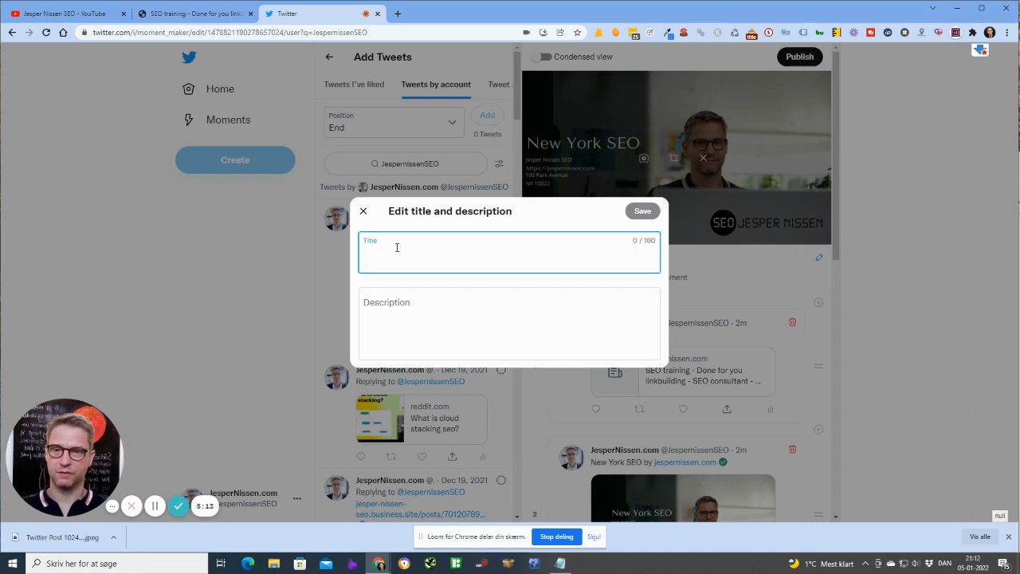
left_click(395, 251)
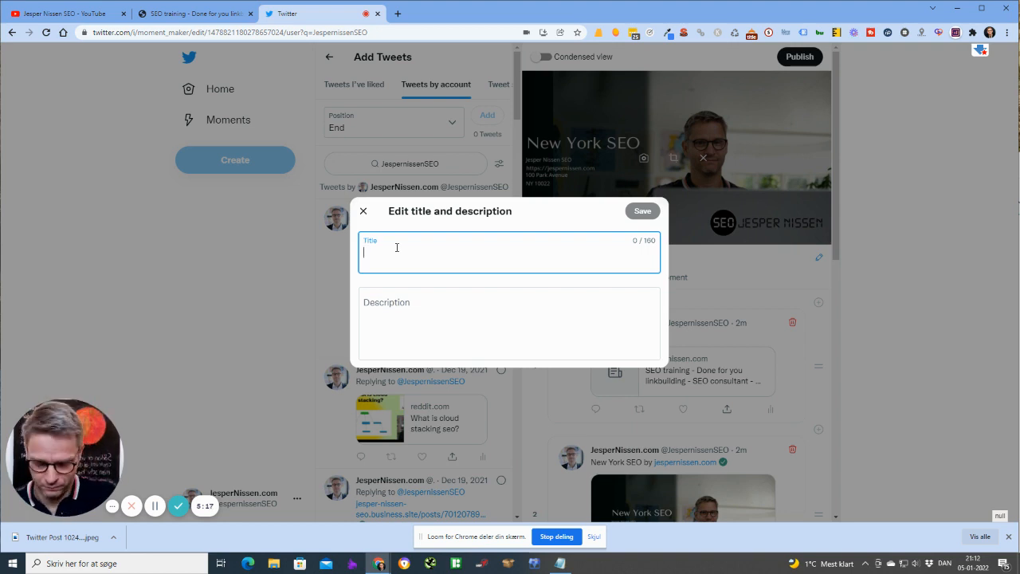
type("New")
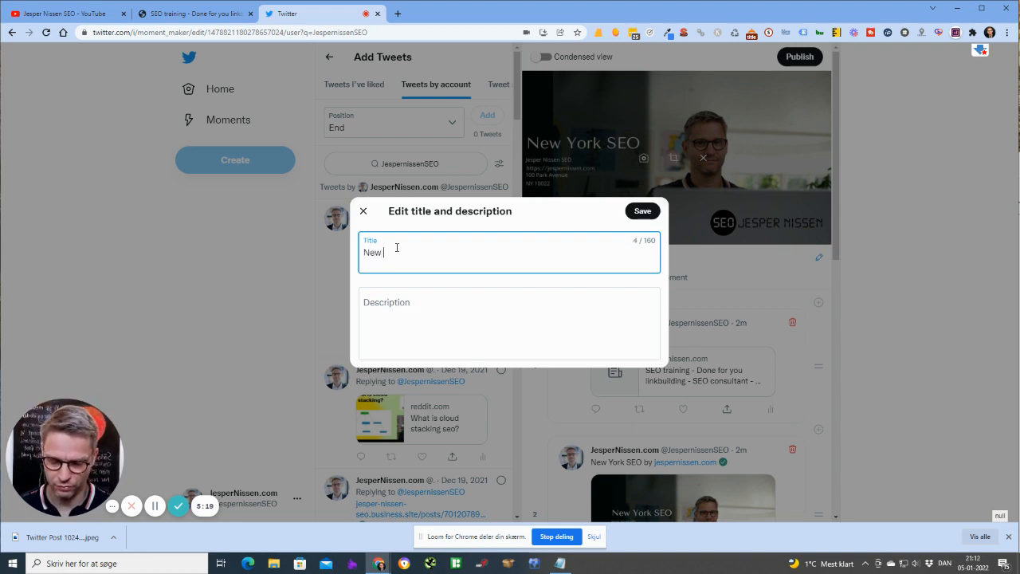
type("York electrician")
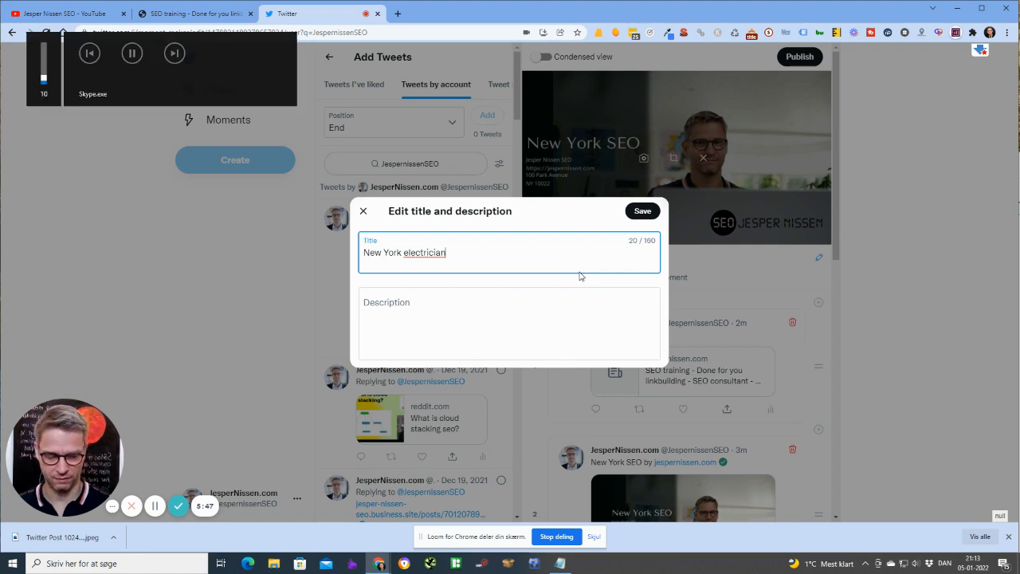
key("Backspace")
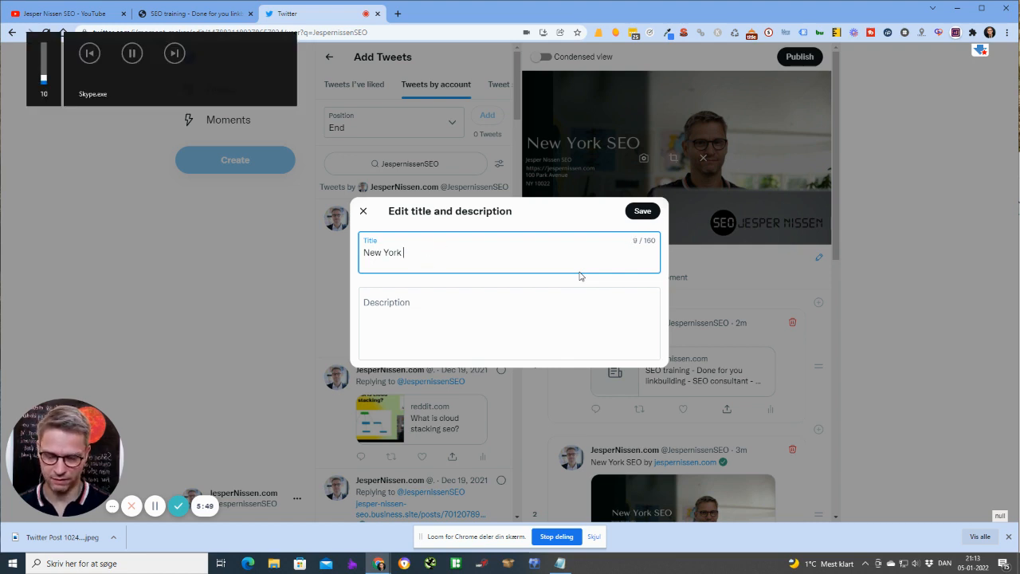
type("SEO")
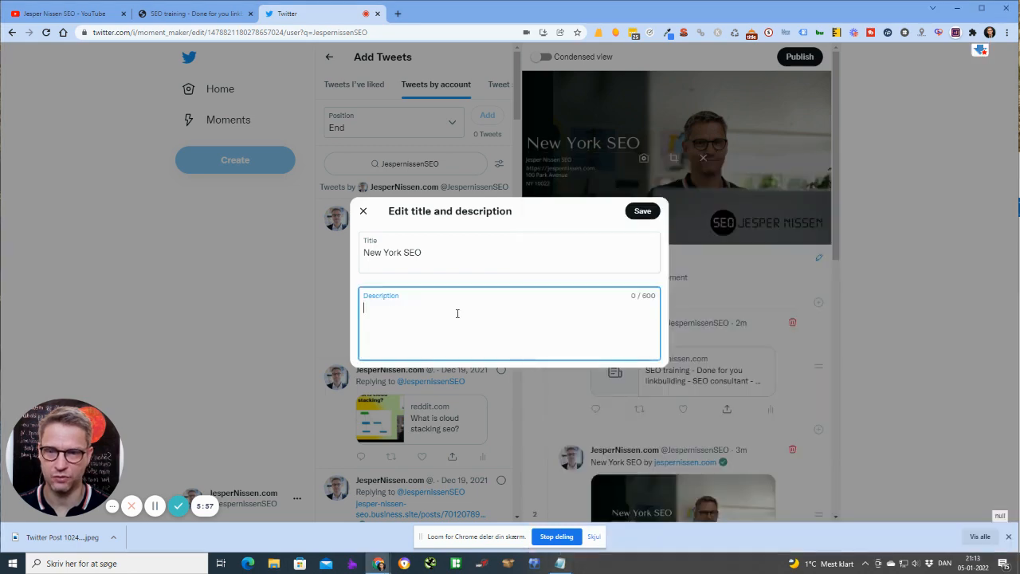
Step: Copy the New York SEO introduction paragraph from Notepad and return to the Moment's Description field
type("Jesper Nissen SEO")
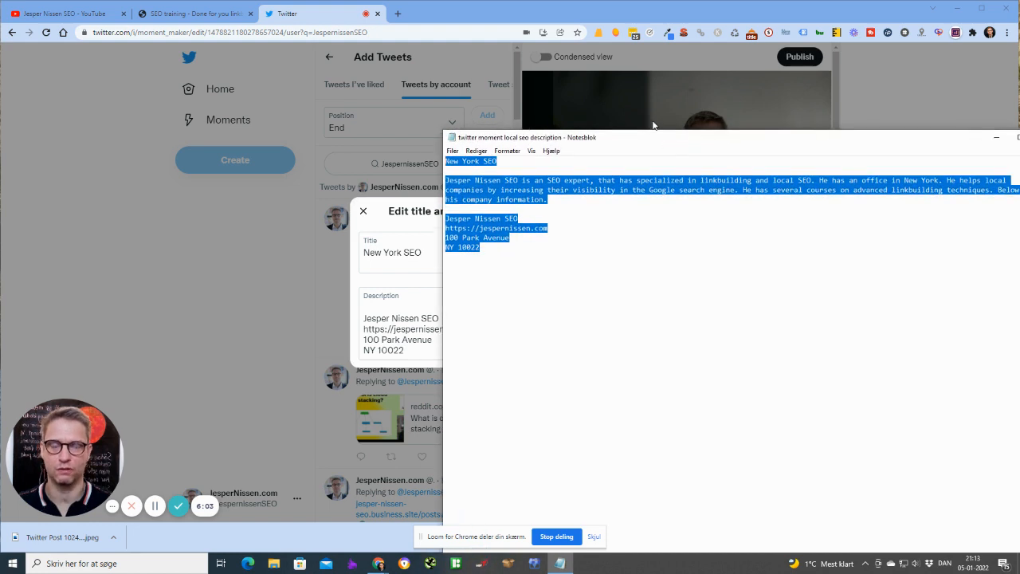
mouse_move(721, 157)
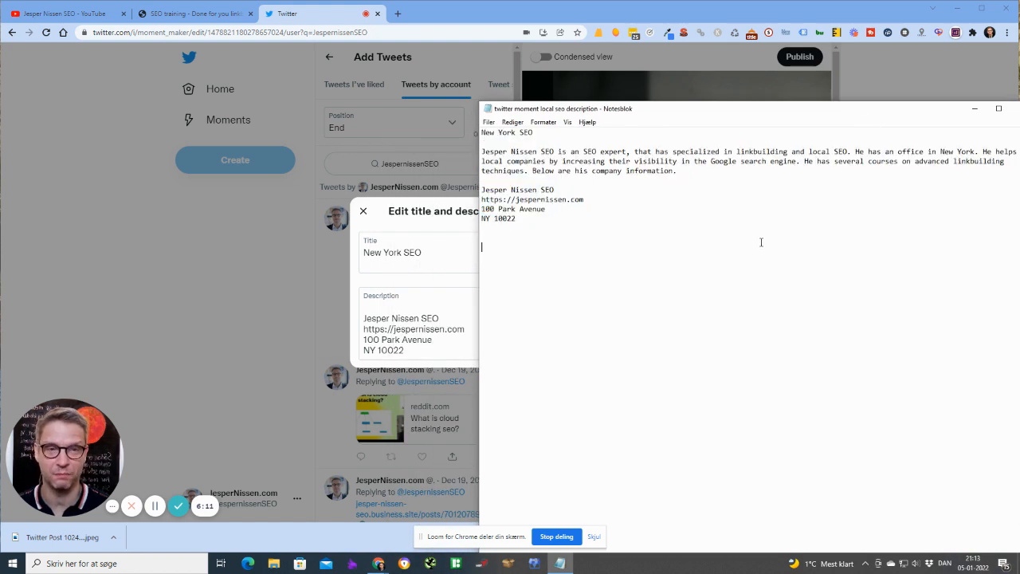
mouse_move(569, 198)
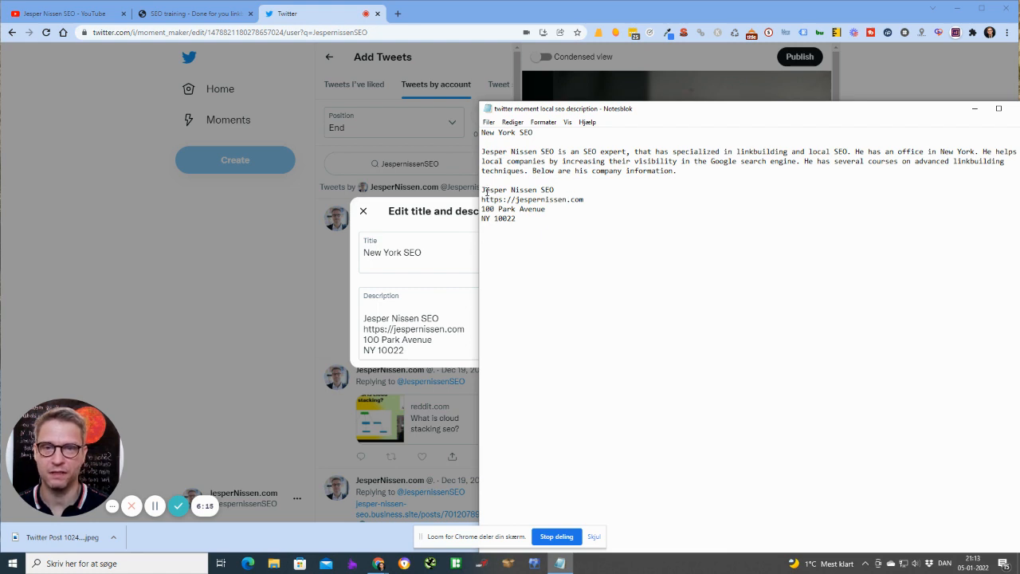
left_click_drag(481, 188, 517, 218)
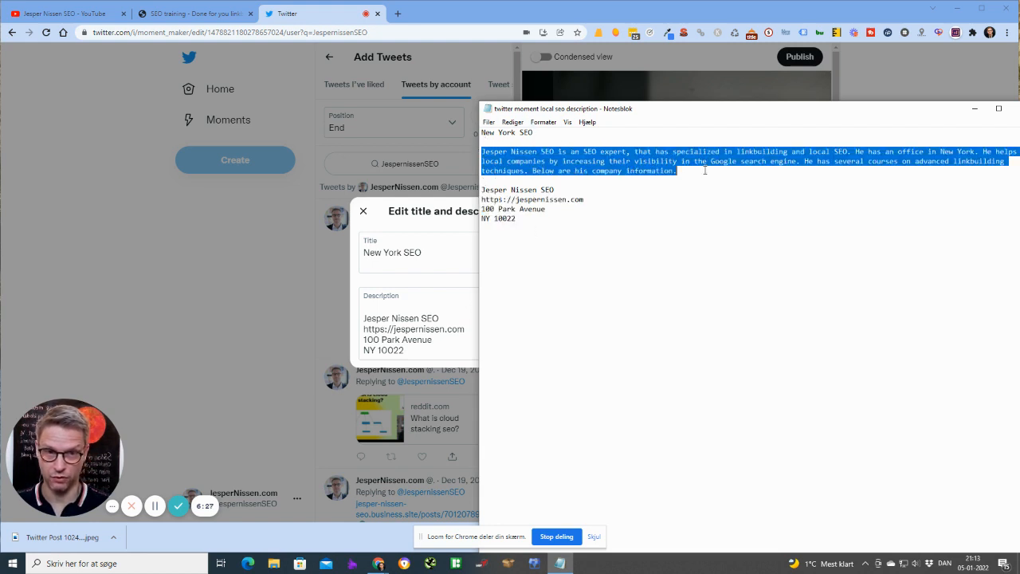
left_click(545, 209)
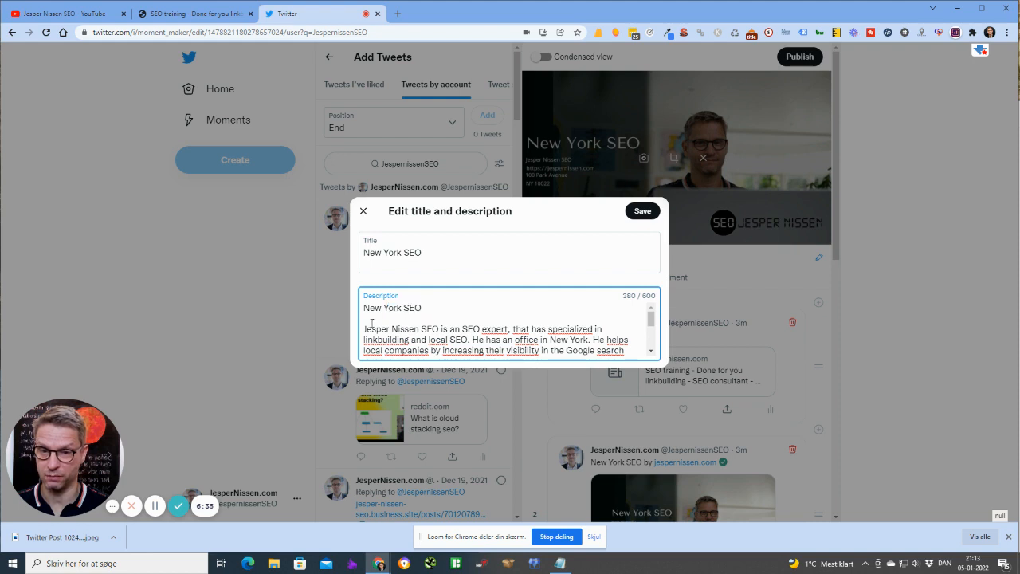
Step: Fill the description with the Jesper Nissen SEO expert blurb above the company website and address, then save
left_click_drag(365, 328, 412, 338)
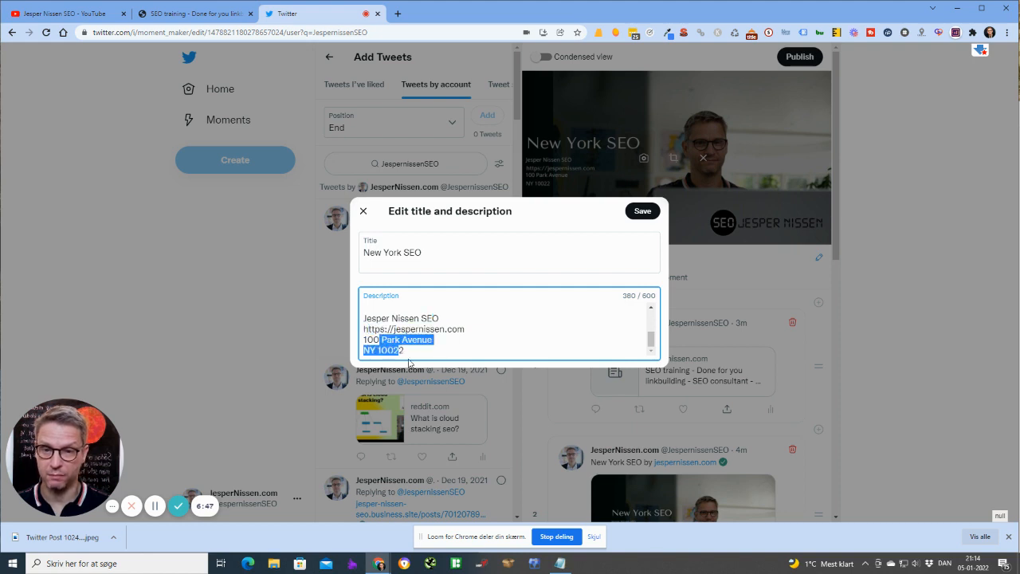
left_click(462, 328)
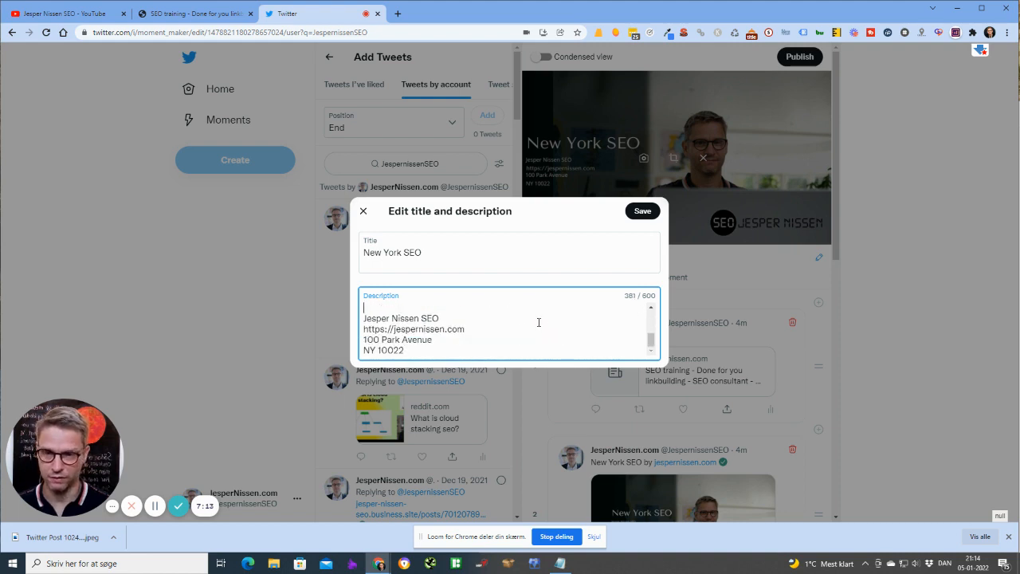
type("df")
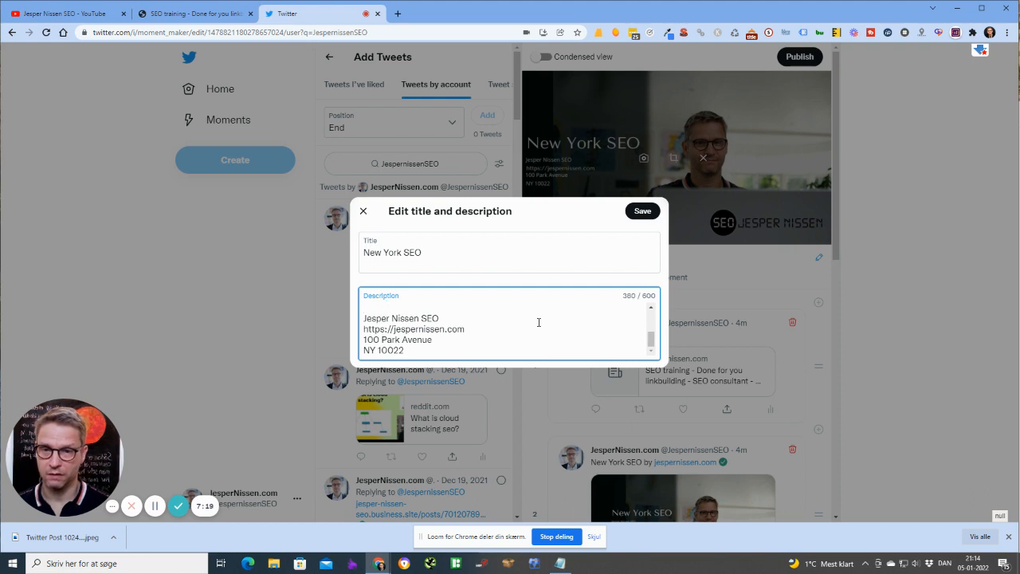
type("Jesper Nissen SEO is an SEO expert, that has specialized in linkbuilding and local SEO. He has an office in New York. He helps local companies by increasing their visibility in the Google search engine. He has several courses on advanced linkbuilding techniques. Below are his company information.")
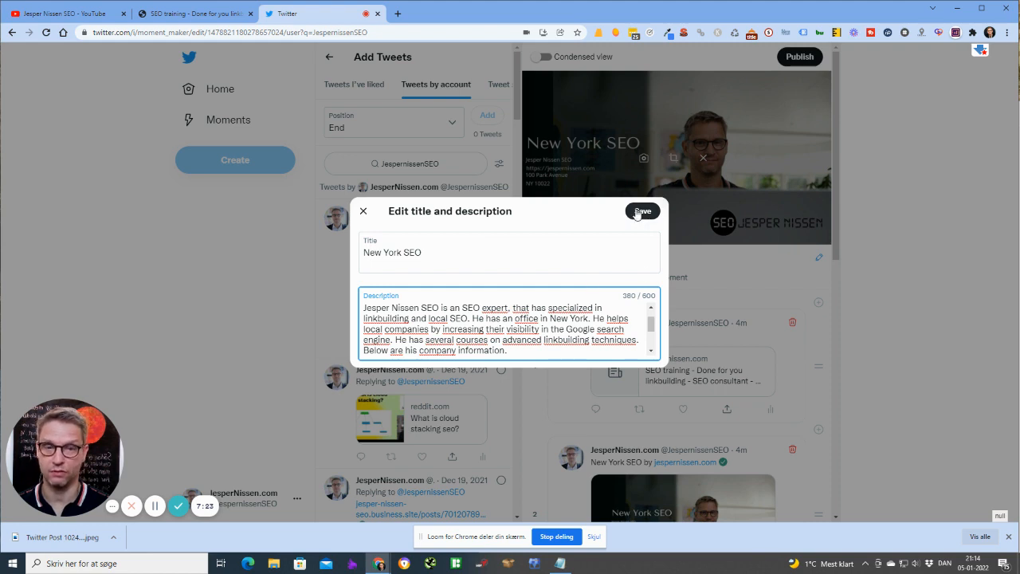
left_click(643, 211)
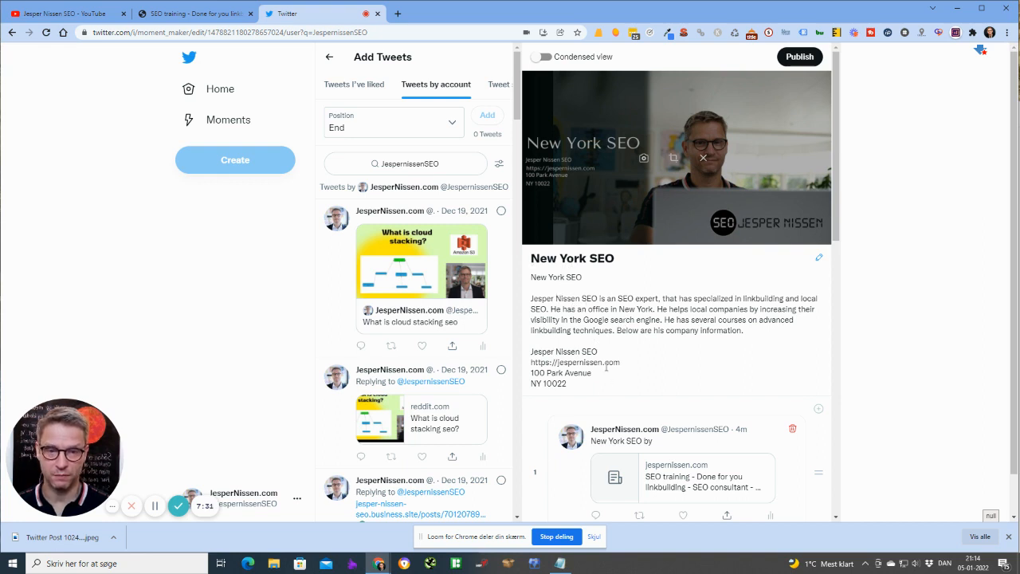
Step: Bring up the Publish Moment dialog for the New York SEO Moment with Public visibility selected
scroll("down", 3)
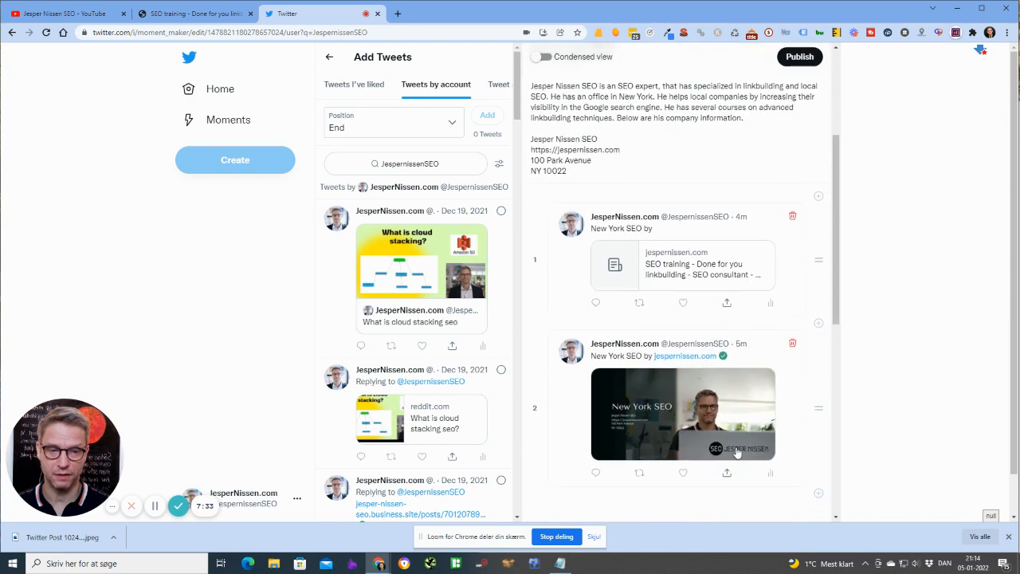
mouse_move(788, 205)
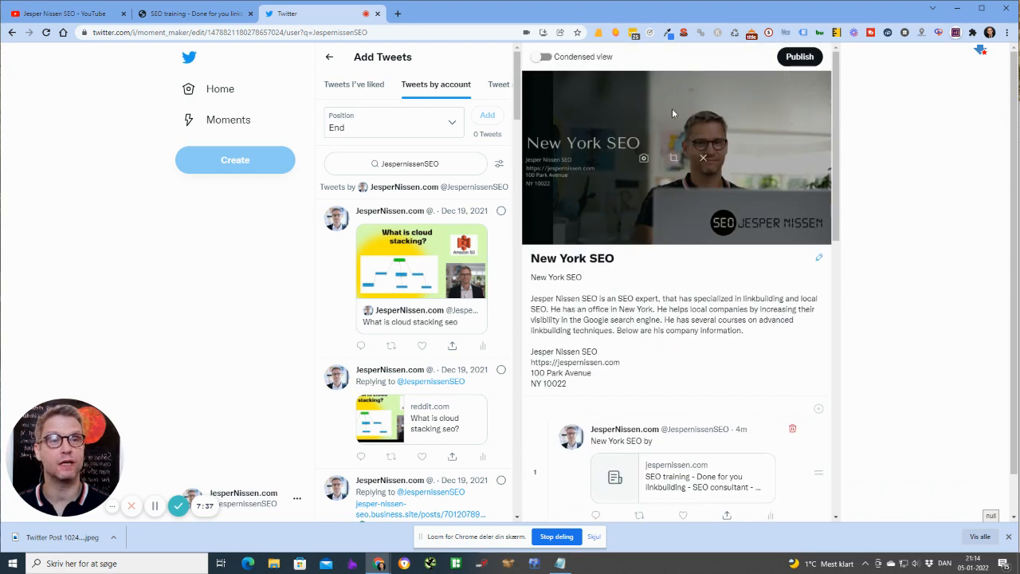
left_click(801, 58)
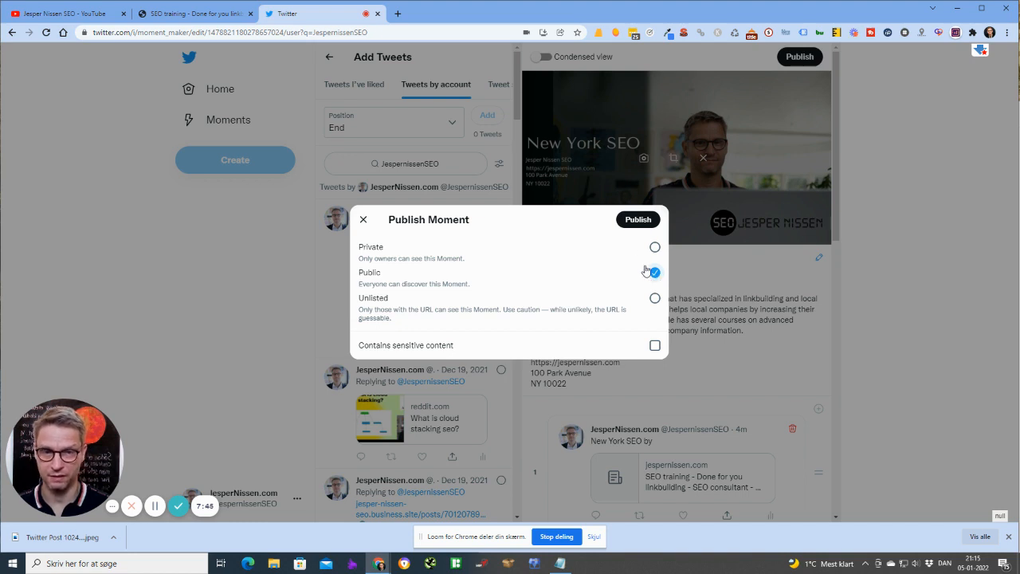
Step: Publish the Moment as public, tweet its link, and view the sent tweet
left_click(654, 271)
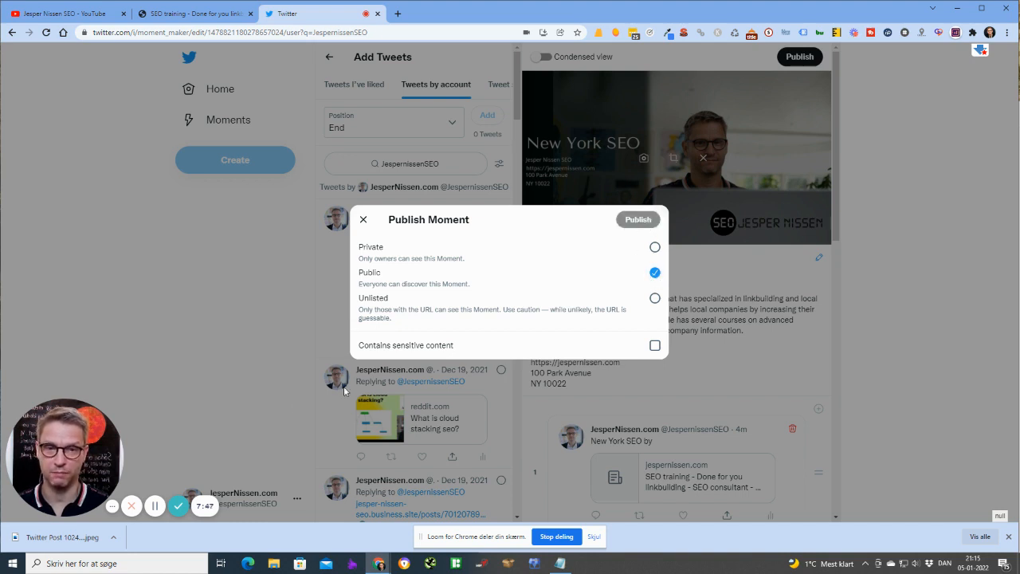
left_click(638, 220)
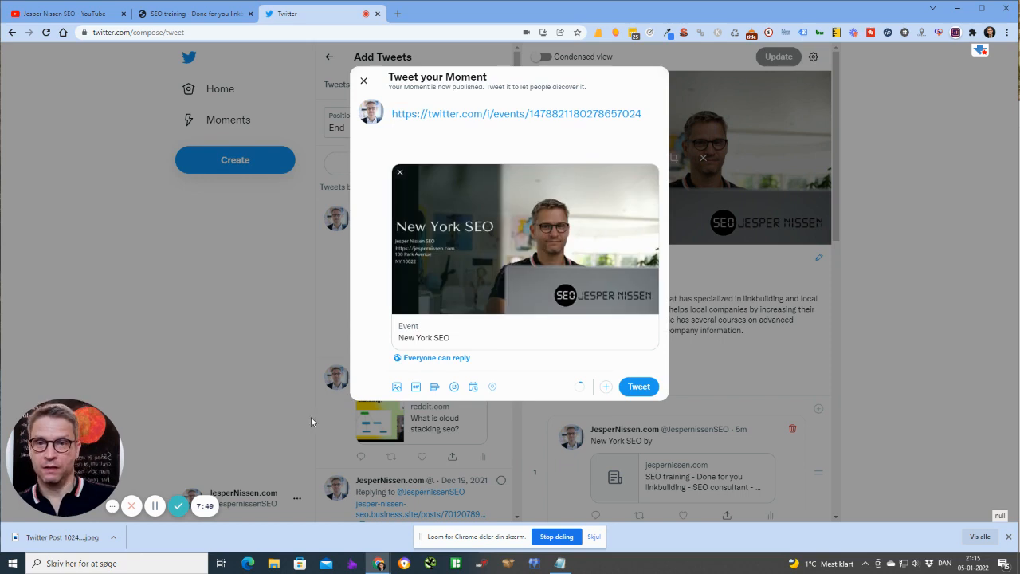
mouse_move(443, 100)
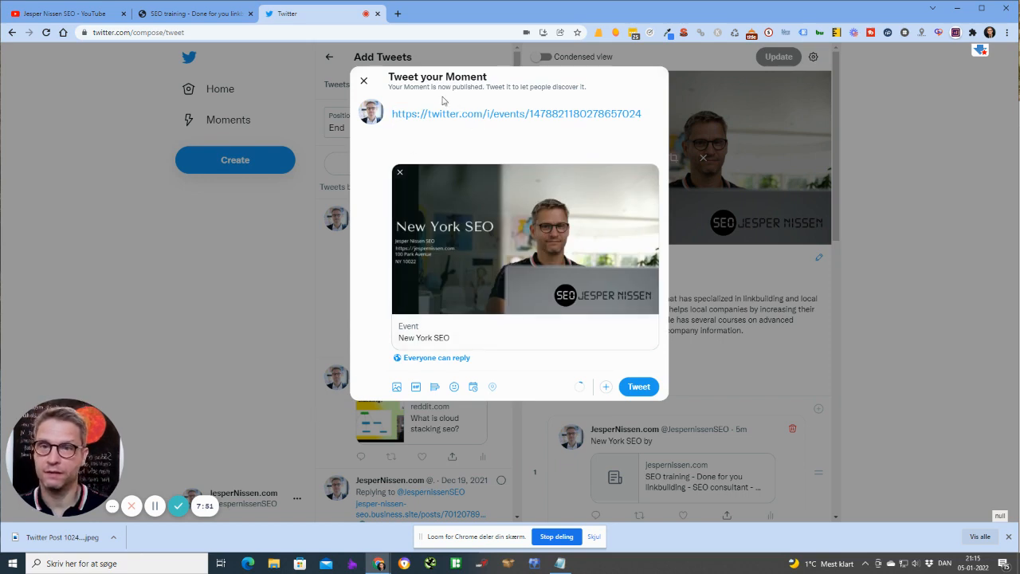
mouse_move(637, 102)
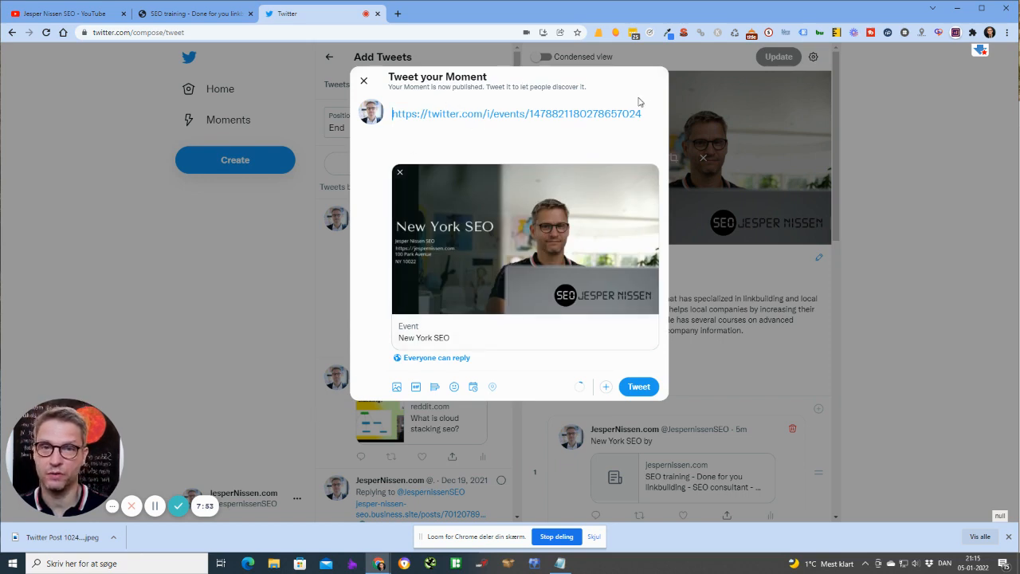
mouse_move(502, 526)
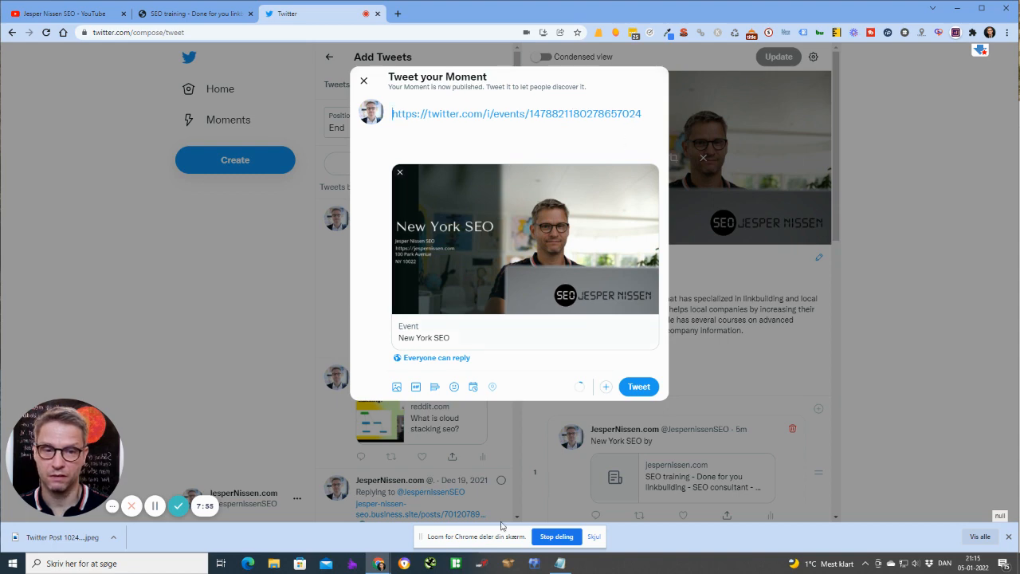
left_click(637, 387)
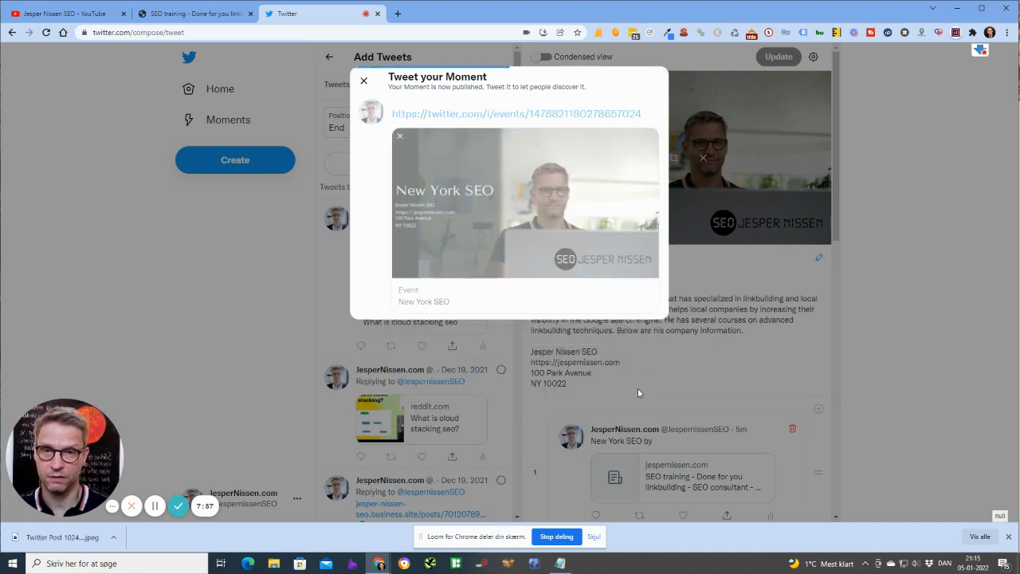
left_click(364, 80)
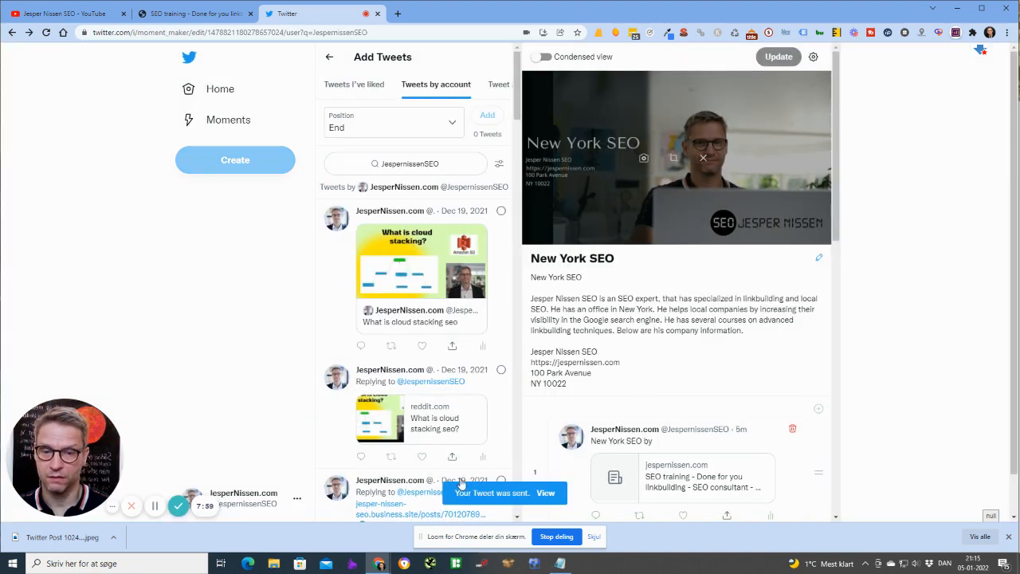
left_click(546, 492)
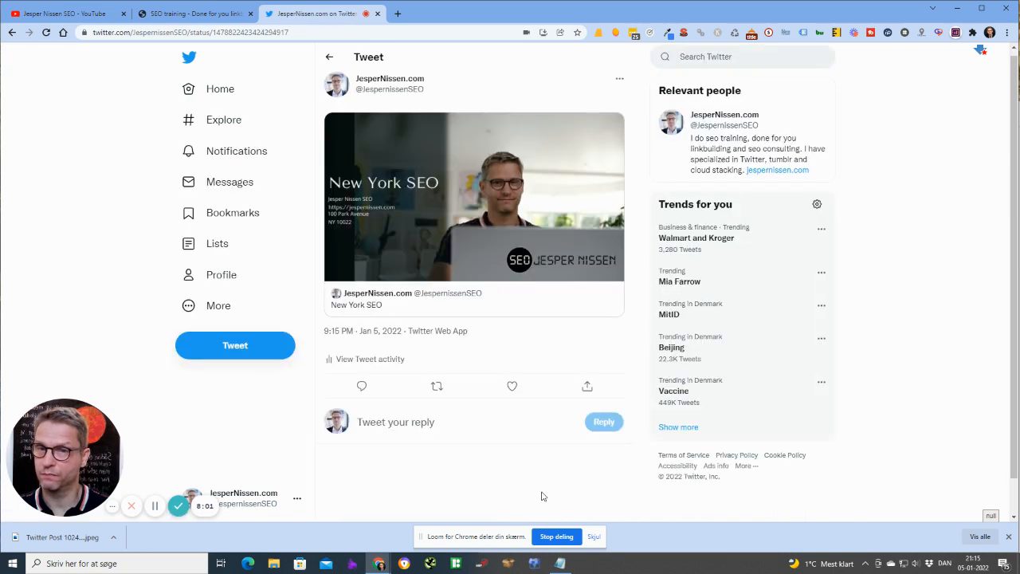
mouse_move(520, 172)
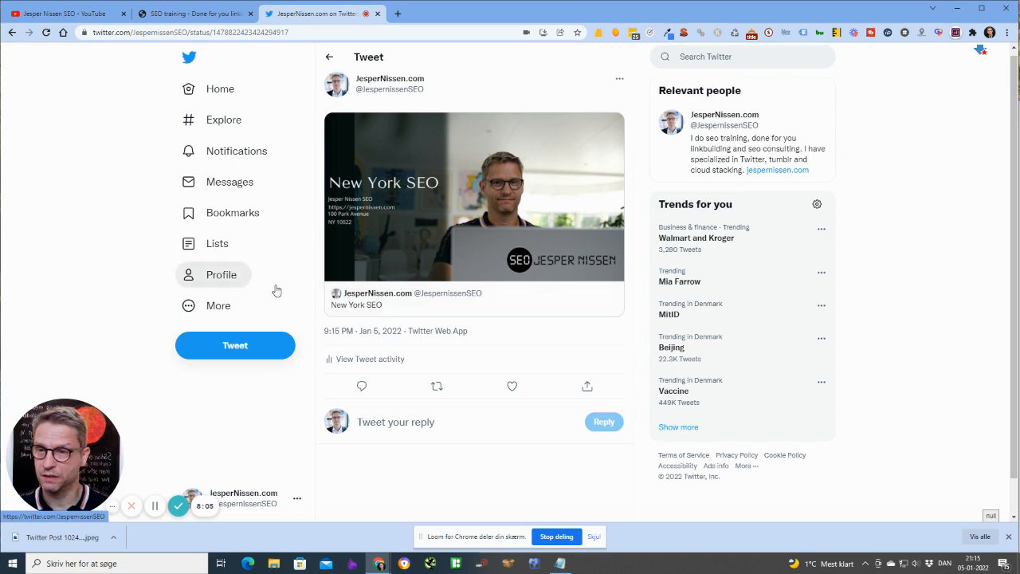
Step: Open the New York SEO Moment page from the latest tweet on the own profile
left_click(220, 274)
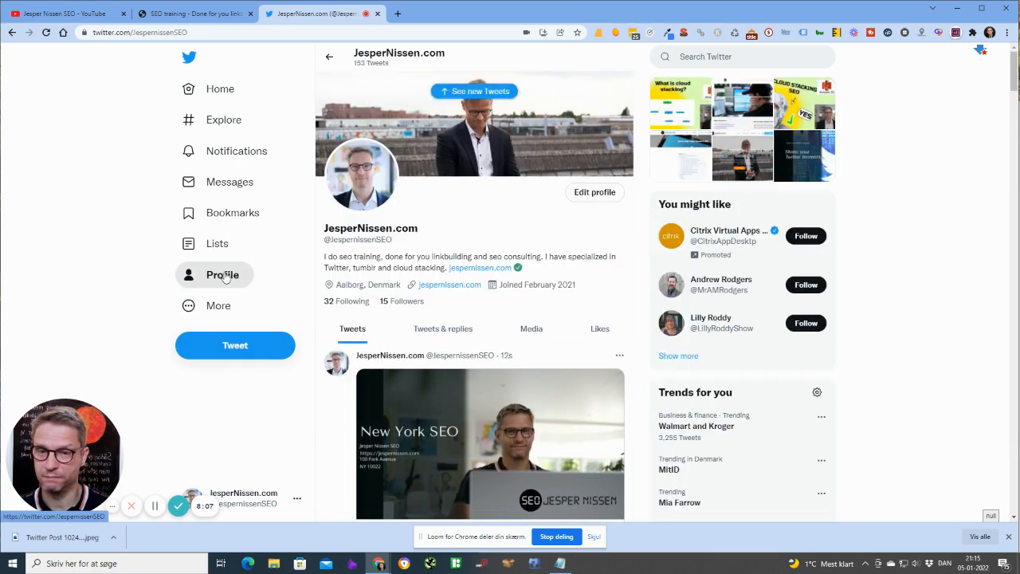
scroll("down", 3)
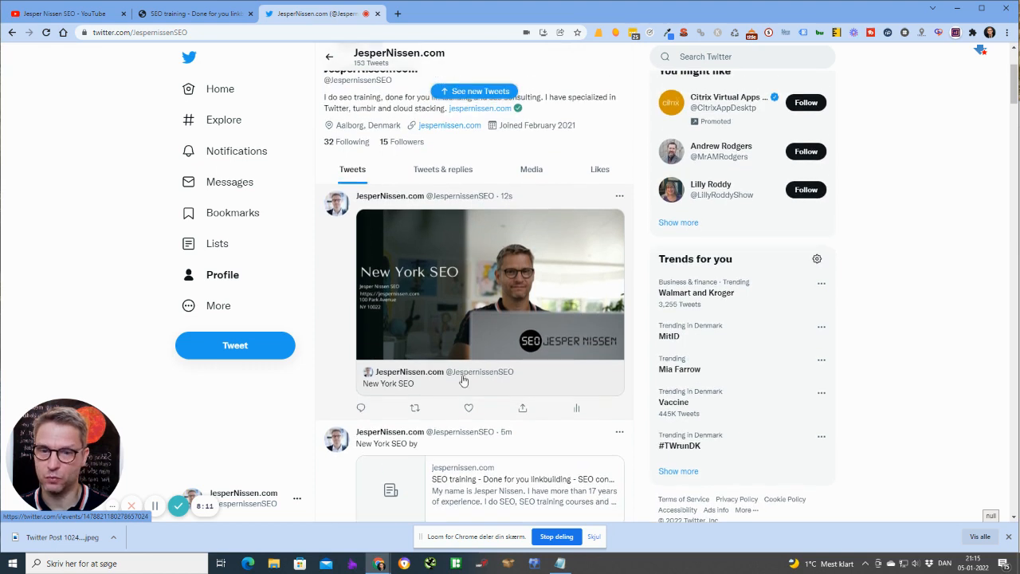
mouse_move(418, 273)
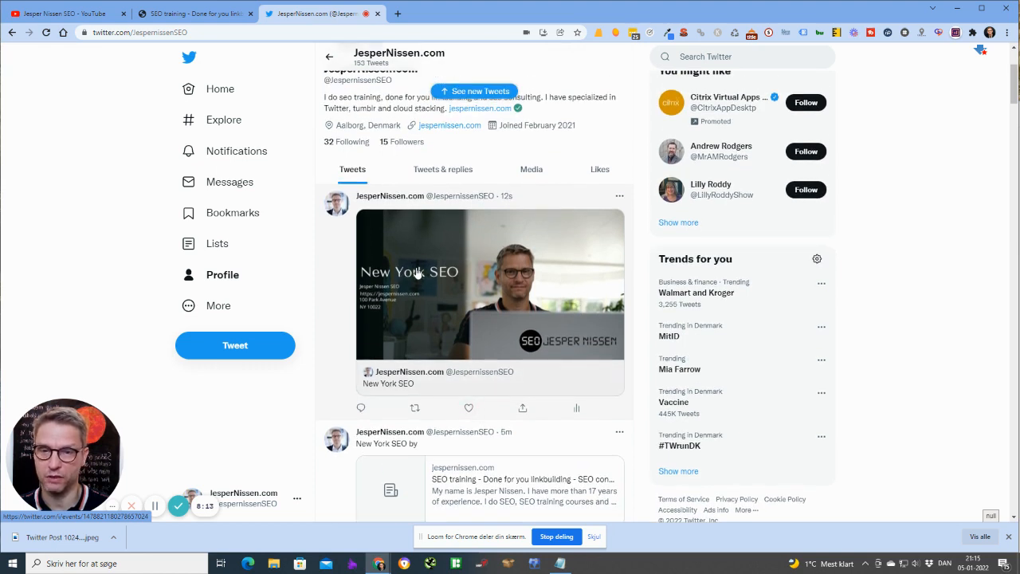
left_click(489, 284)
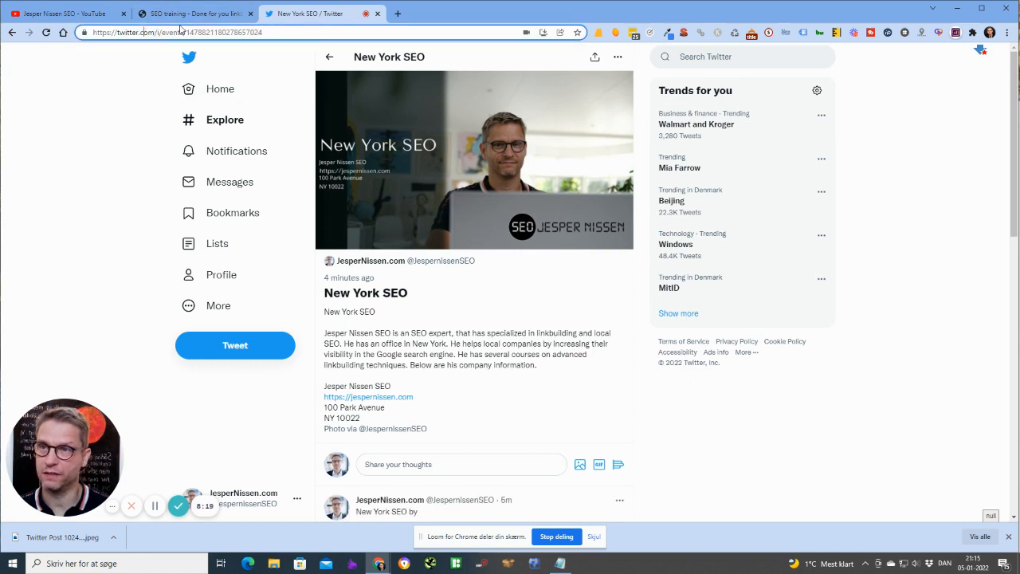
double_click(227, 32)
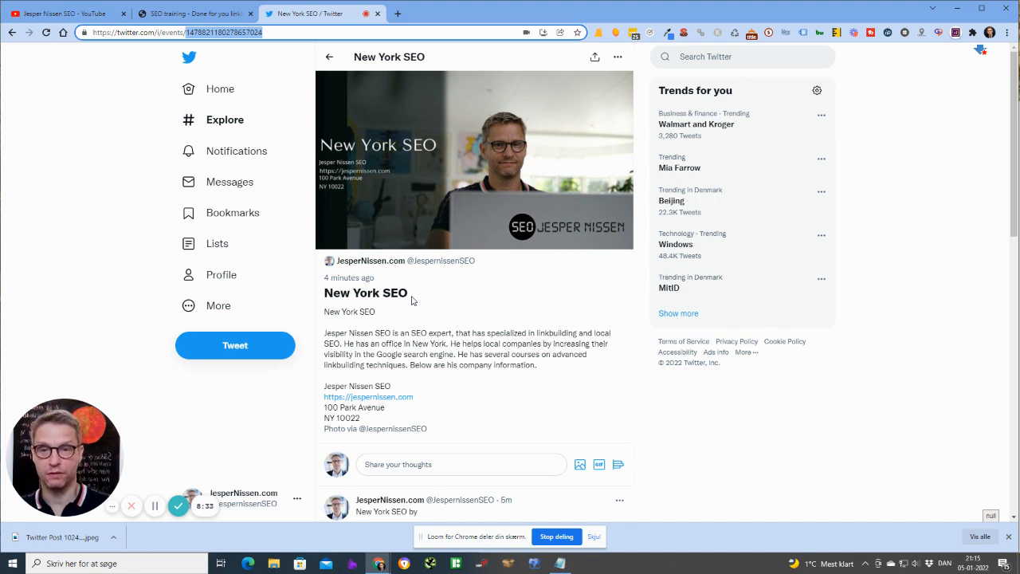
double_click(332, 293)
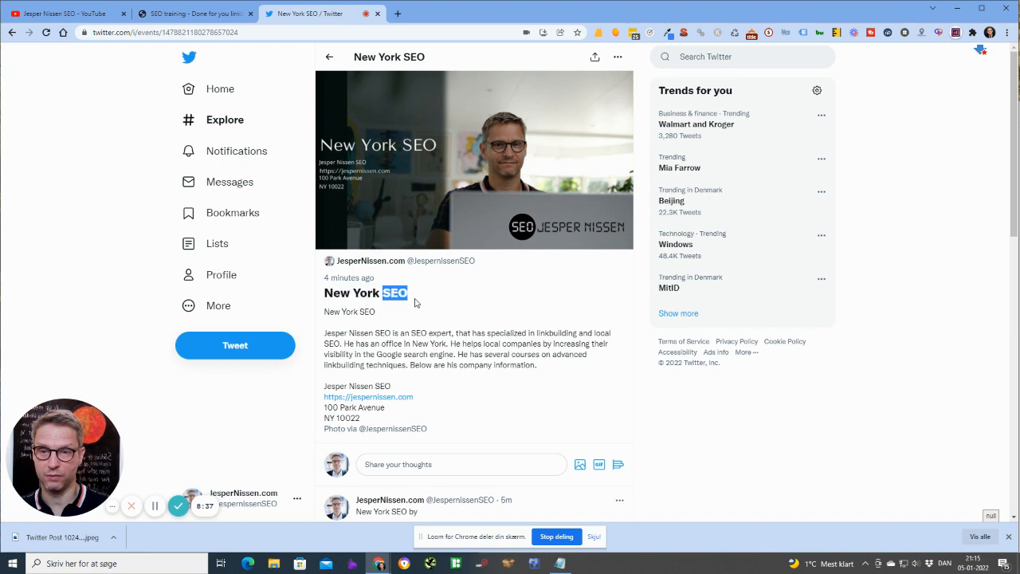
left_click_drag(324, 333, 539, 354)
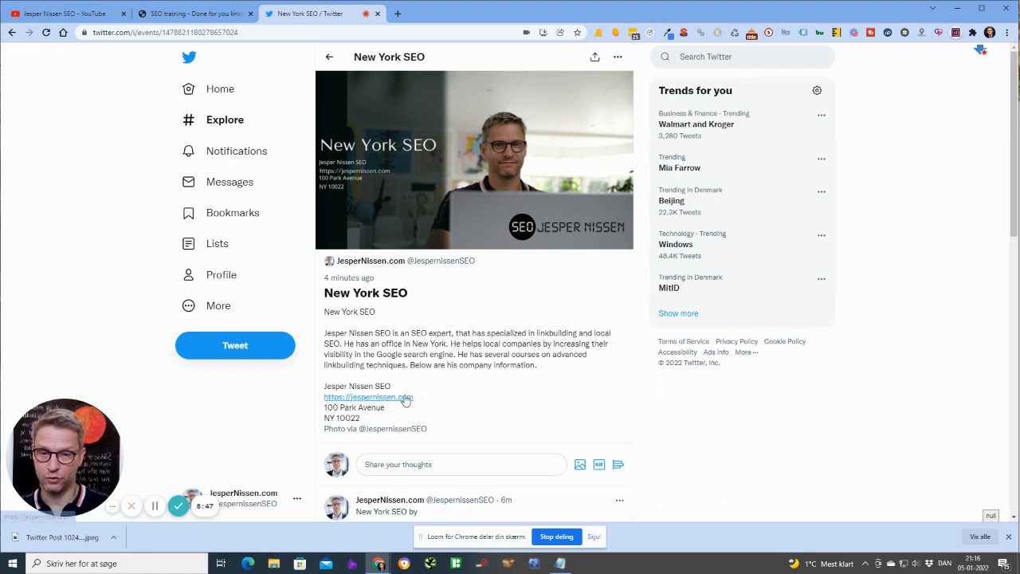
mouse_move(402, 399)
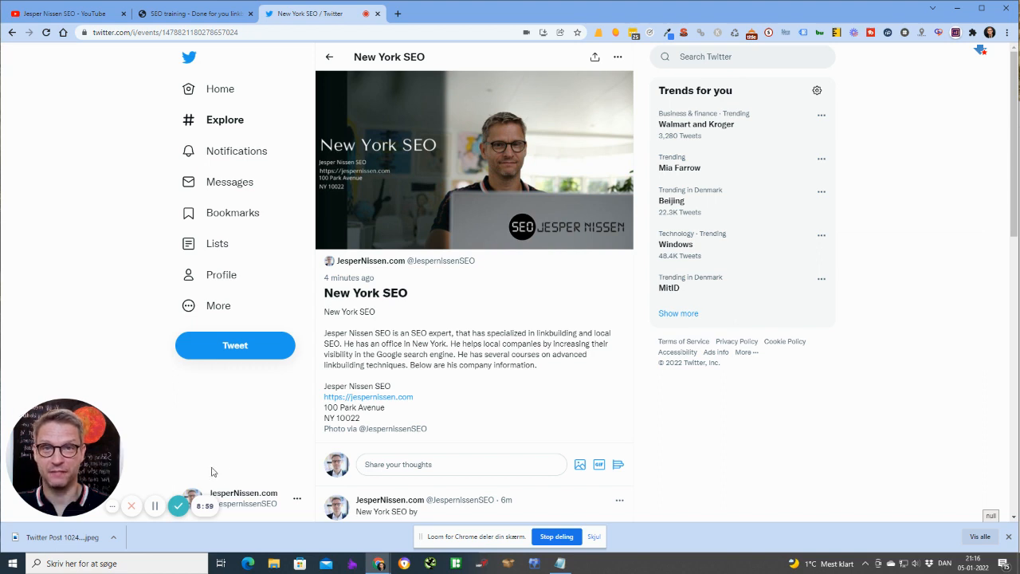
mouse_move(711, 390)
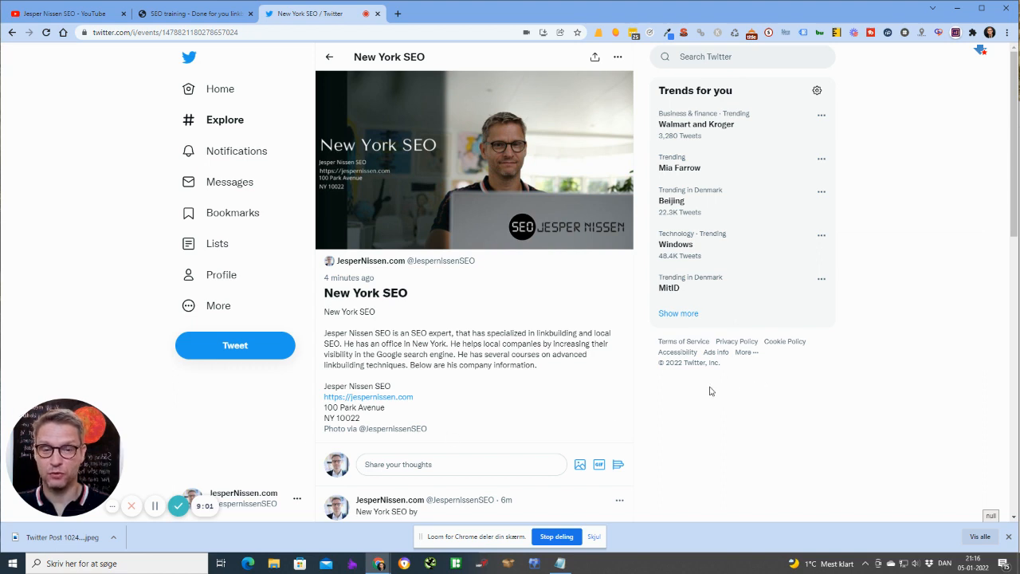